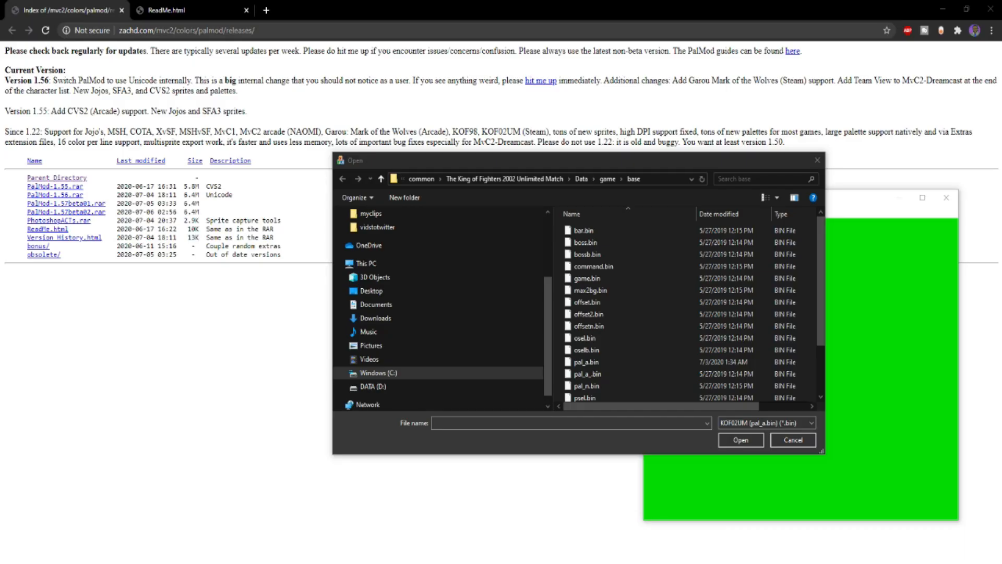
pyautogui.moveTo(838, 211)
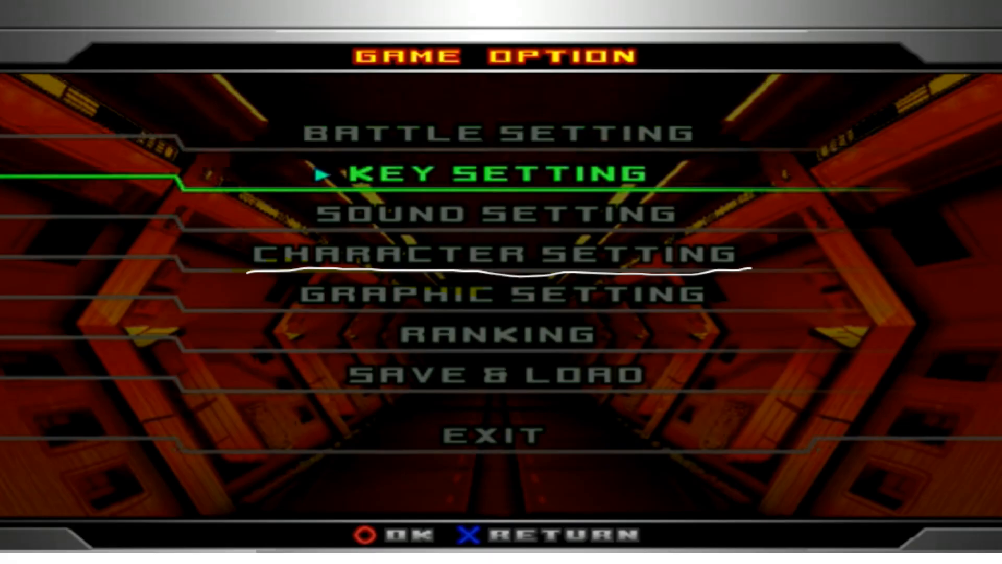
# Scroll through #palmod_feedback's messages about PalMod and sprite support
pyautogui.click(499, 252)
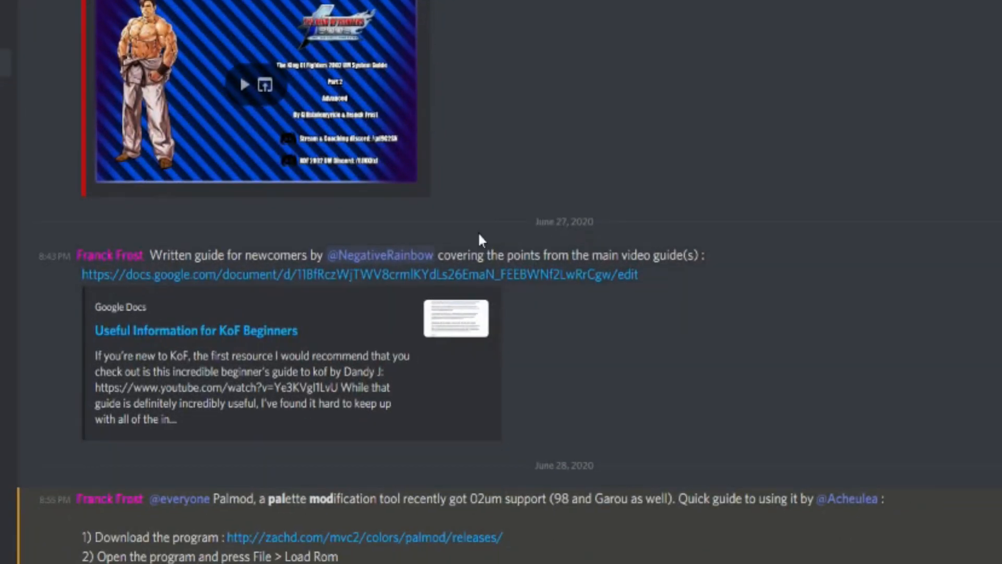
pyautogui.scroll(-3)
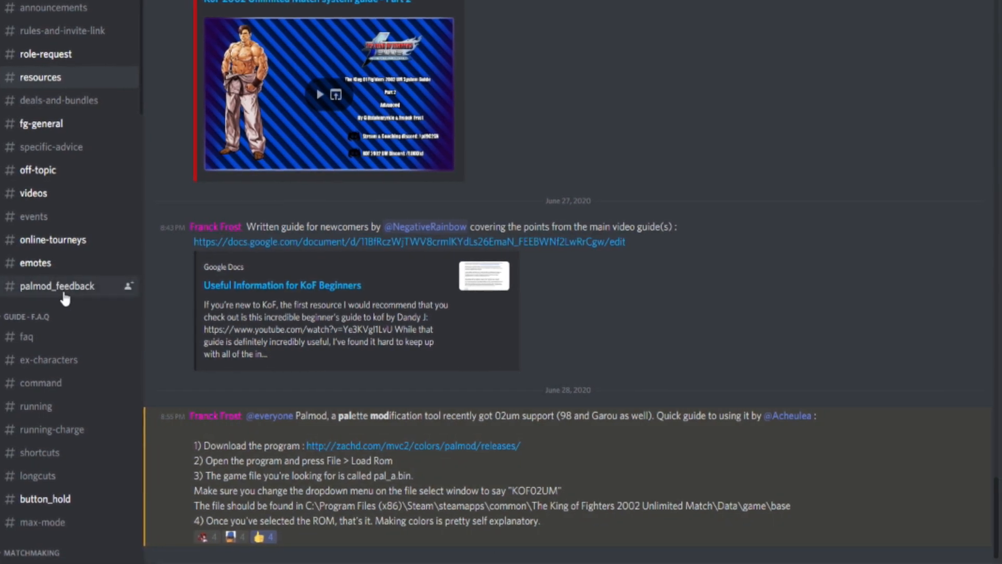
pyautogui.scroll(-3)
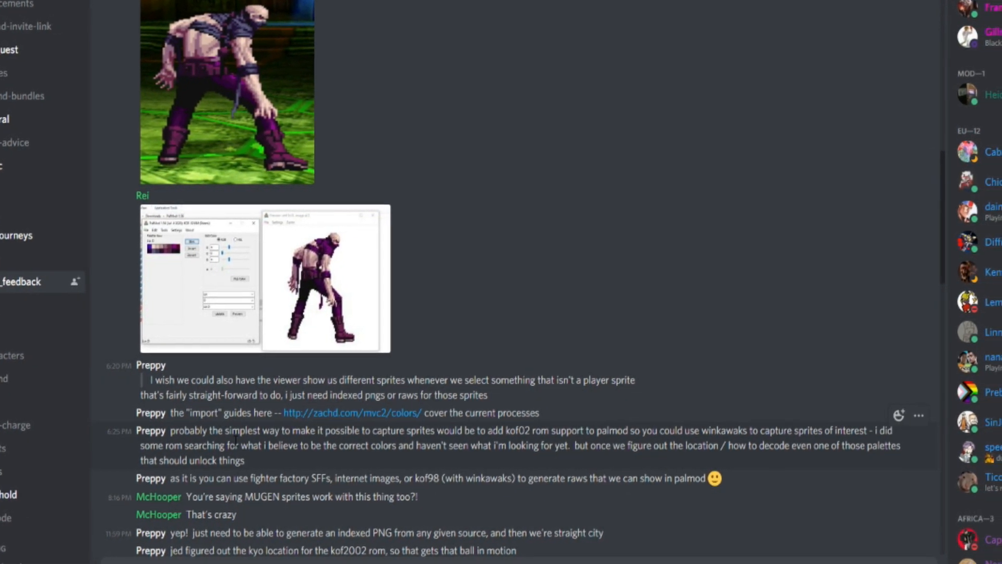
pyautogui.scroll(-3)
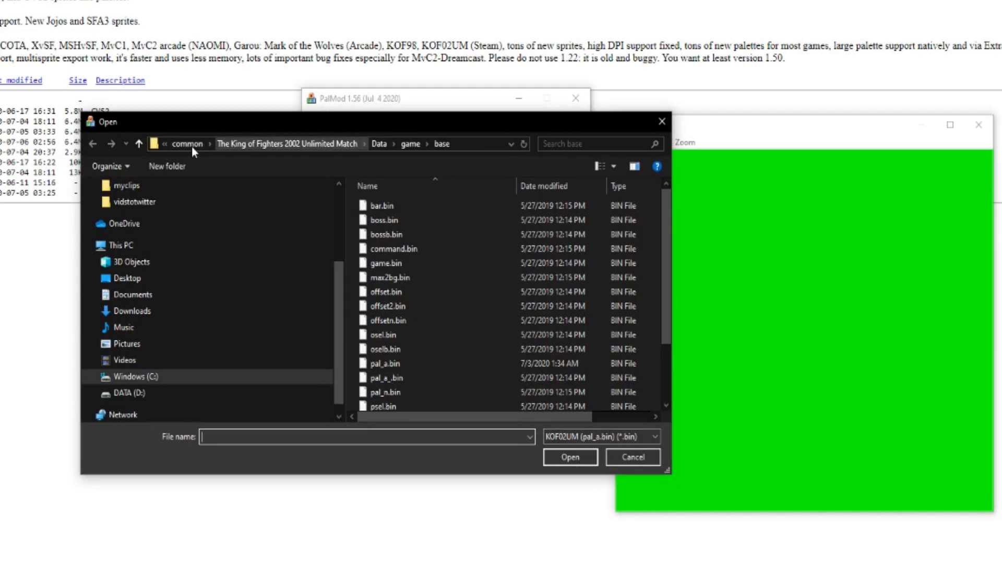
# Load pal_a.bin from the KOF 2002 UM base folder with the KOF02UM filter
pyautogui.click(384, 392)
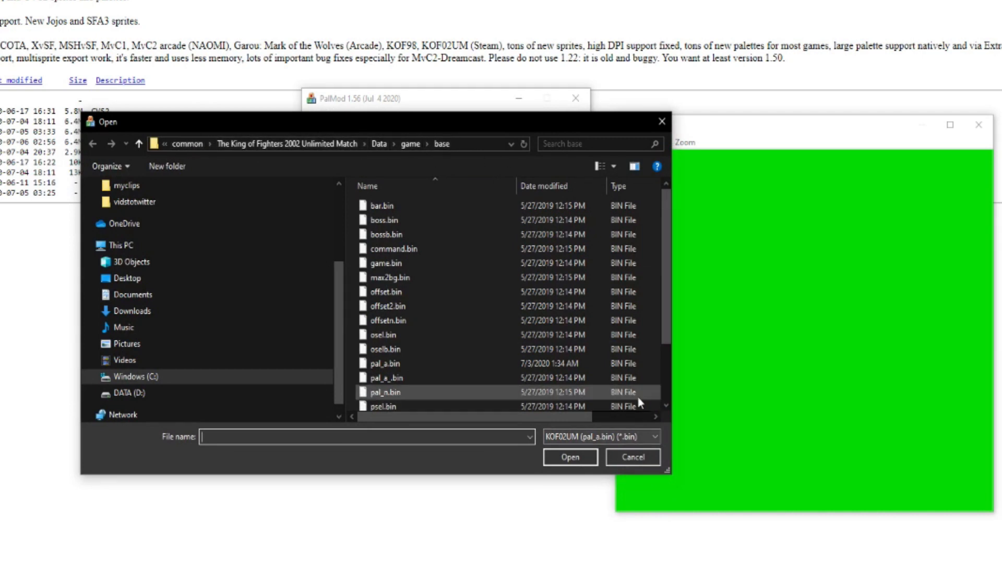
pyautogui.click(387, 320)
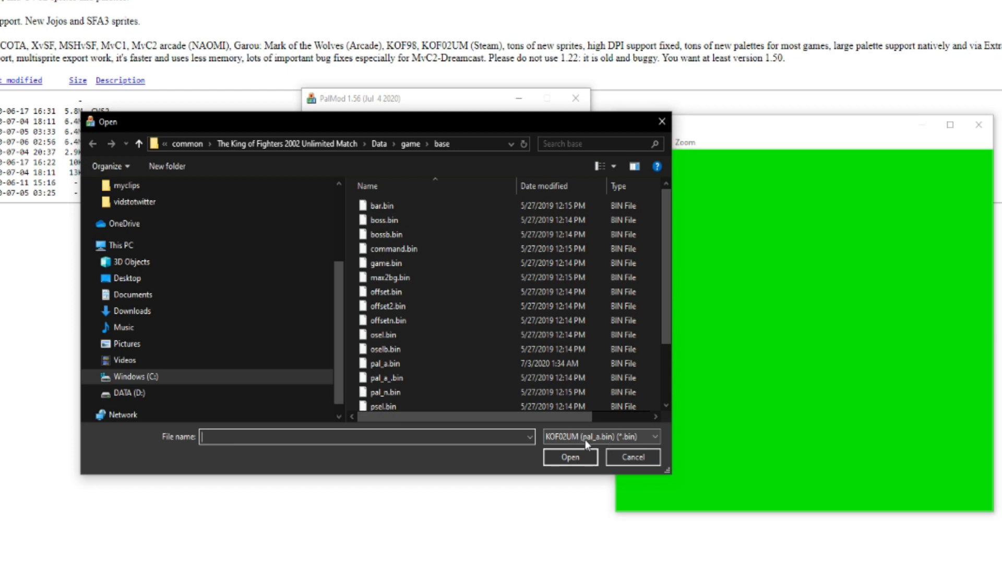
pyautogui.moveTo(624, 444)
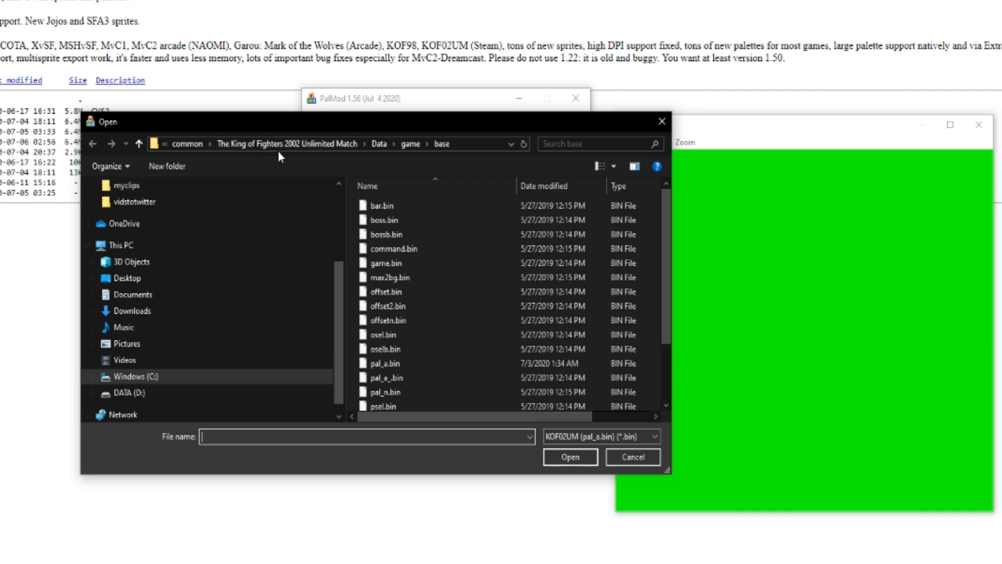
pyautogui.click(385, 363)
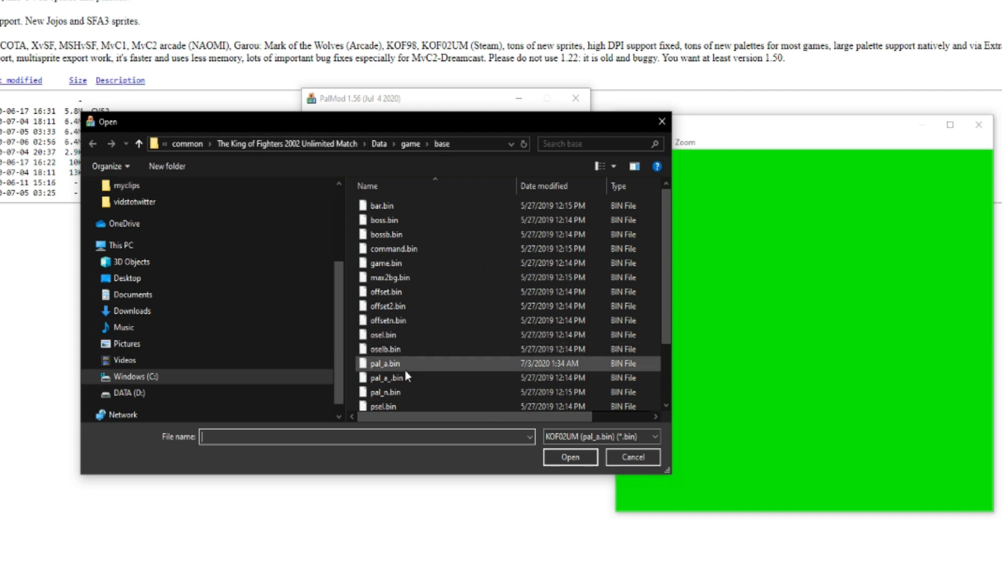
pyautogui.click(385, 364)
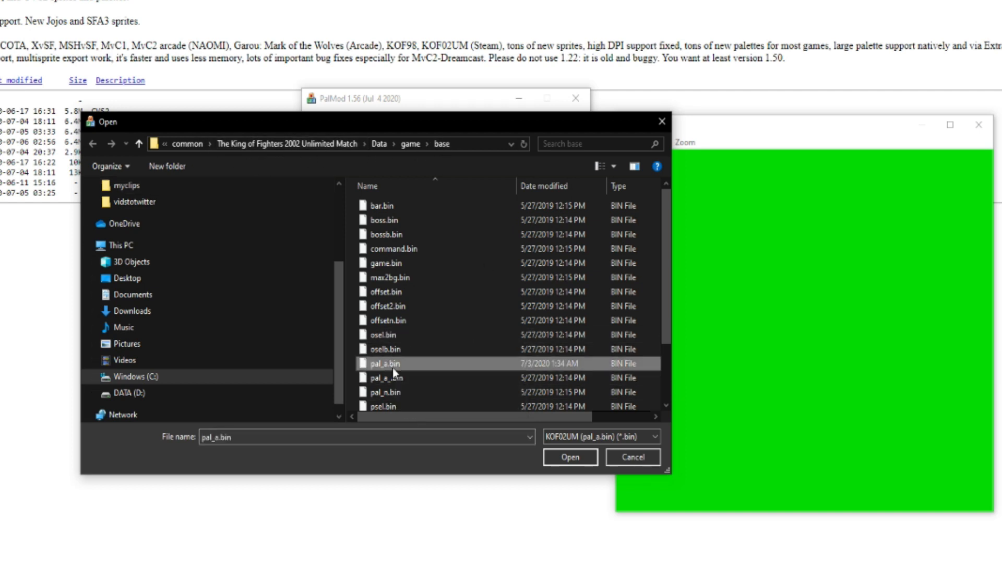
pyautogui.moveTo(385, 368)
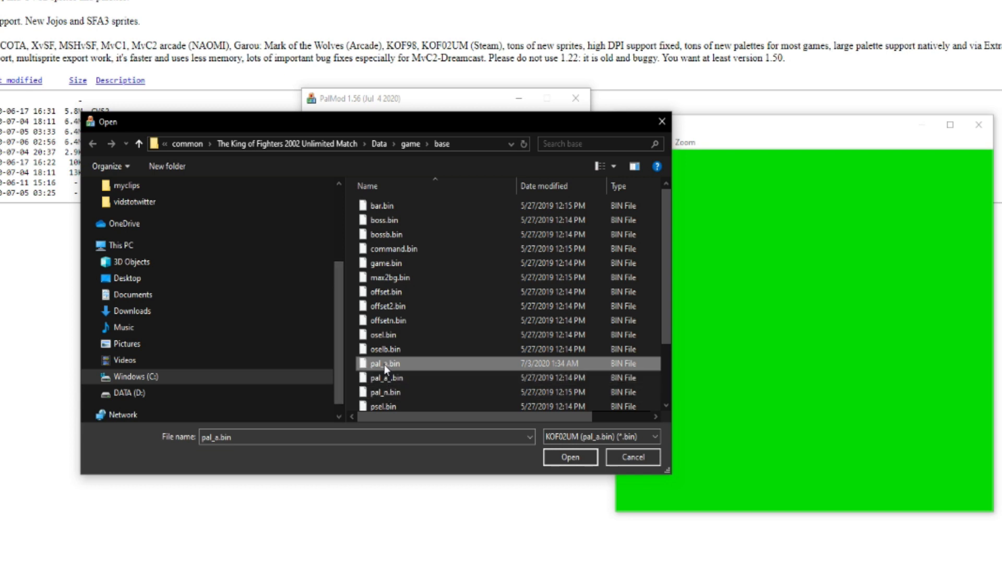
pyautogui.click(568, 456)
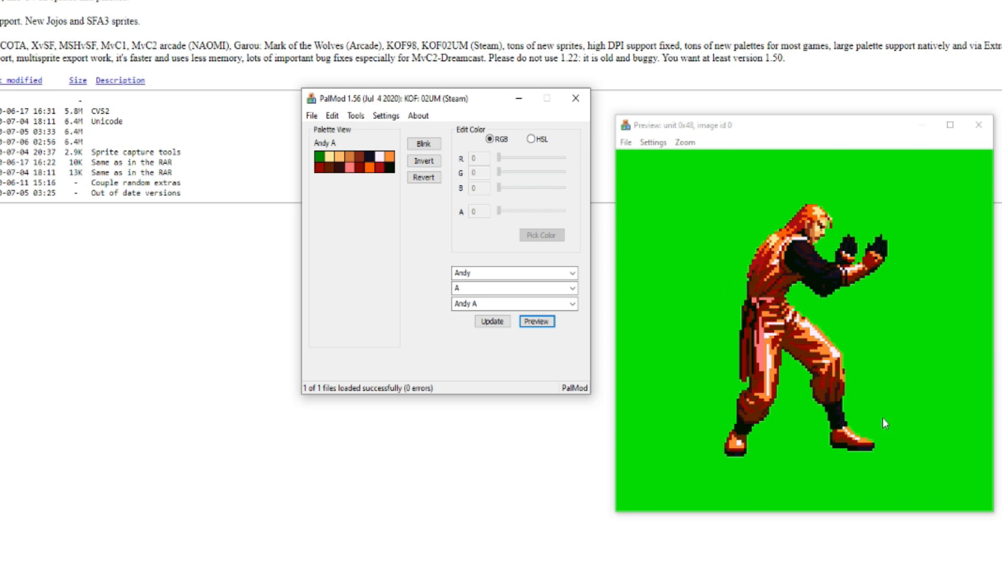
pyautogui.moveTo(774, 229)
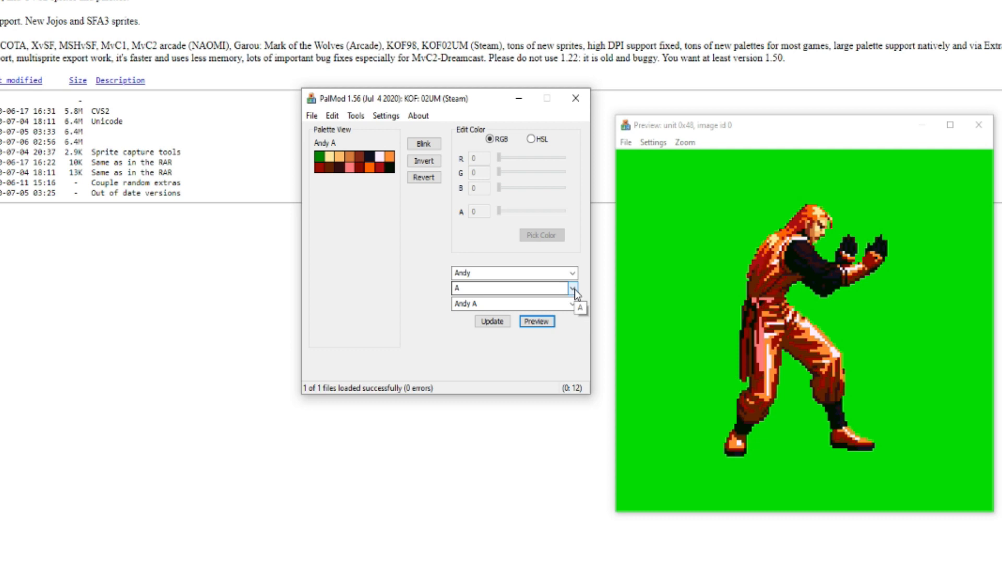
pyautogui.click(571, 288)
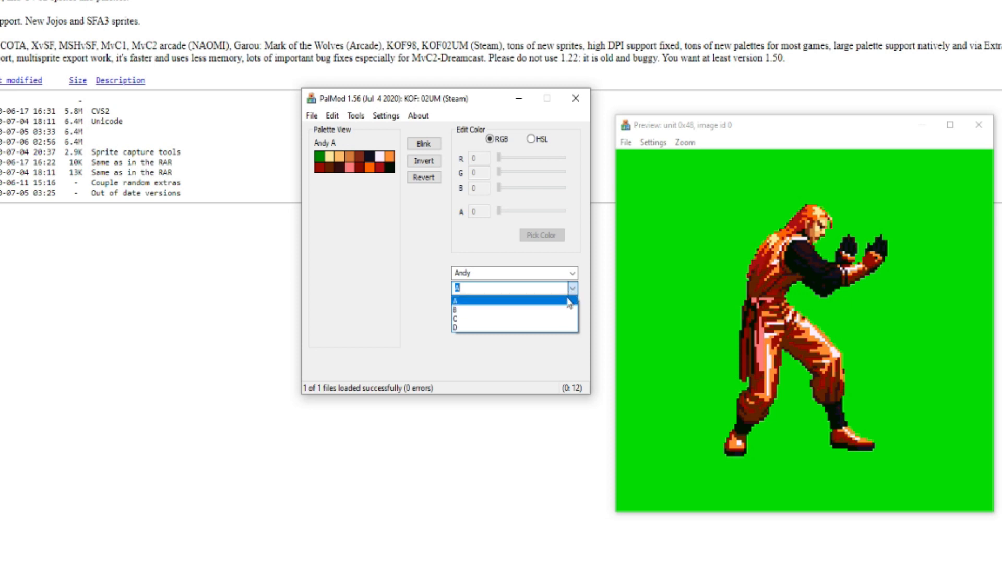
pyautogui.click(456, 310)
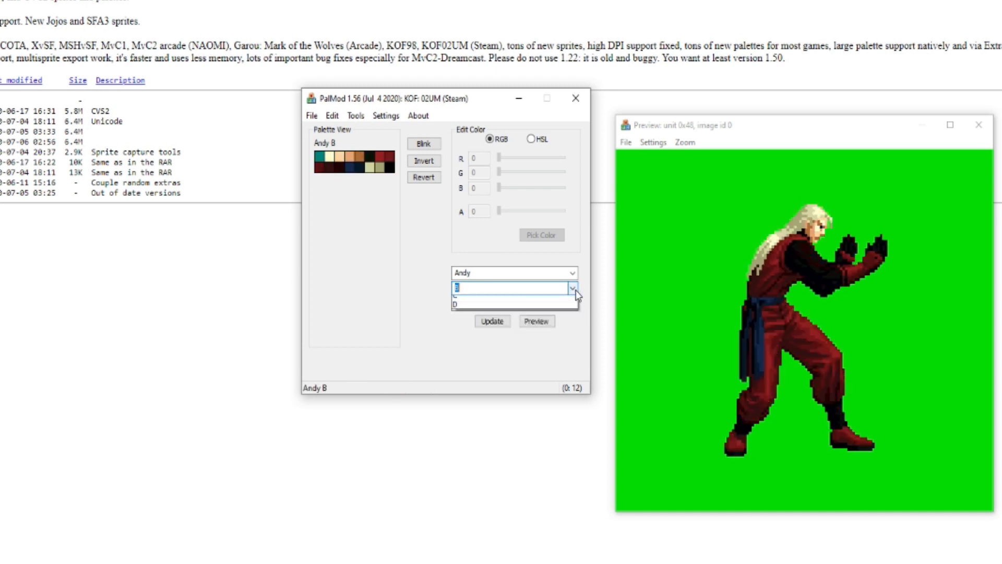
pyautogui.click(571, 287)
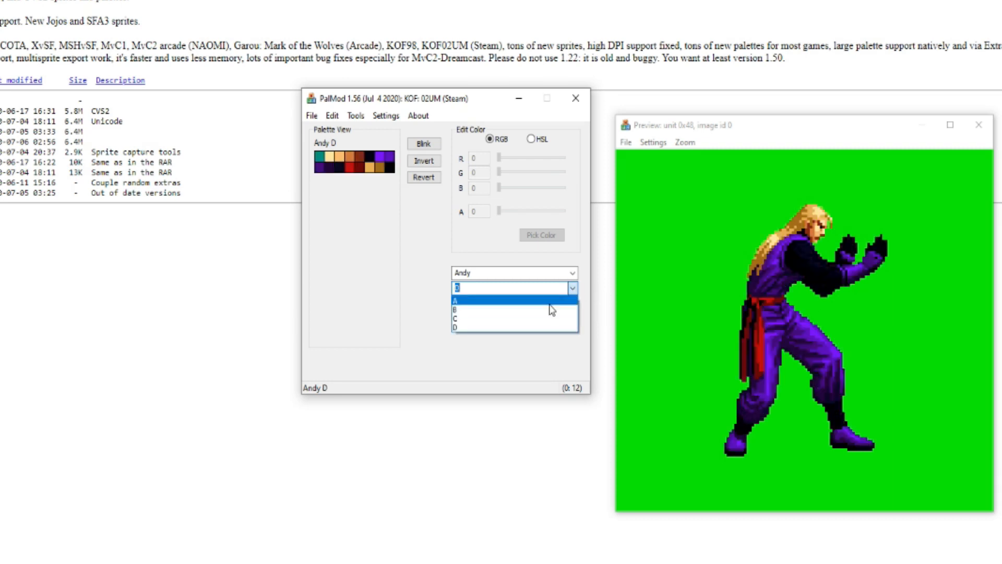
pyautogui.click(455, 300)
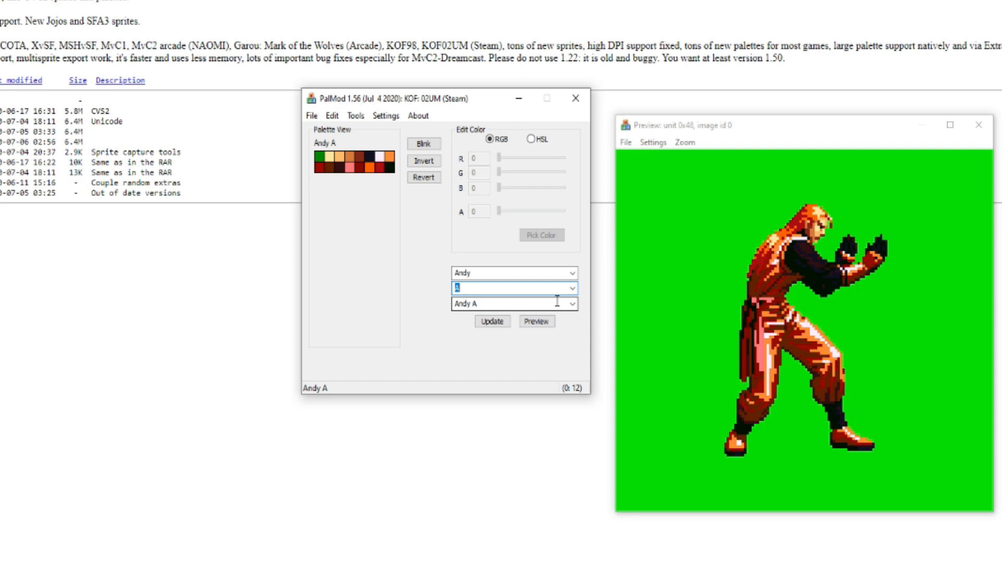
pyautogui.moveTo(434, 318)
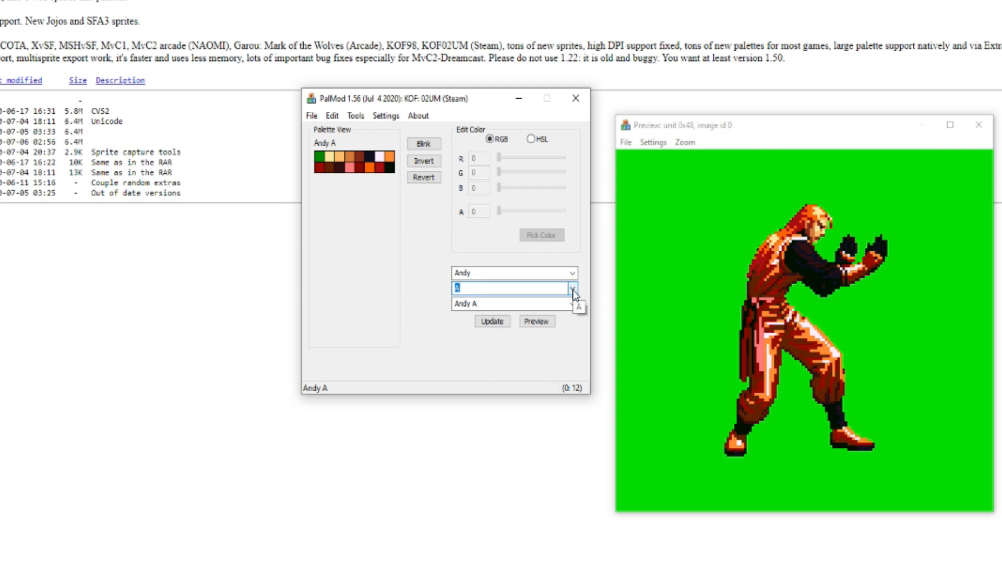
pyautogui.click(572, 303)
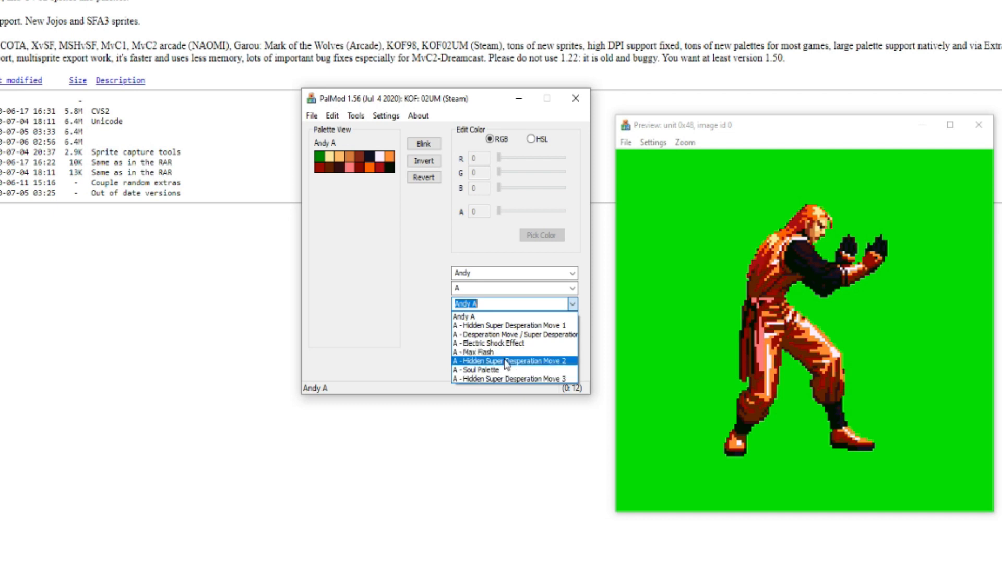
pyautogui.click(505, 324)
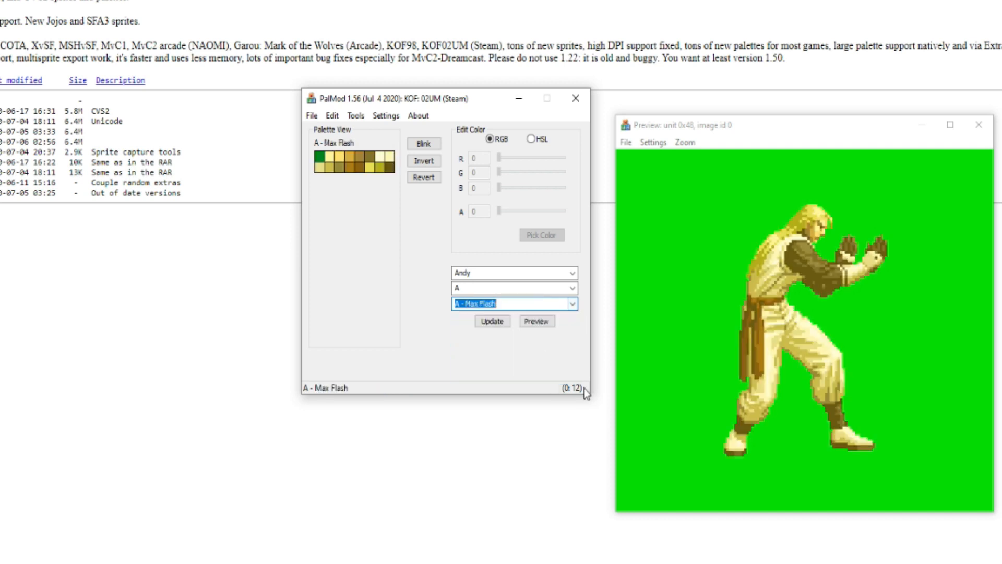
pyautogui.click(571, 303)
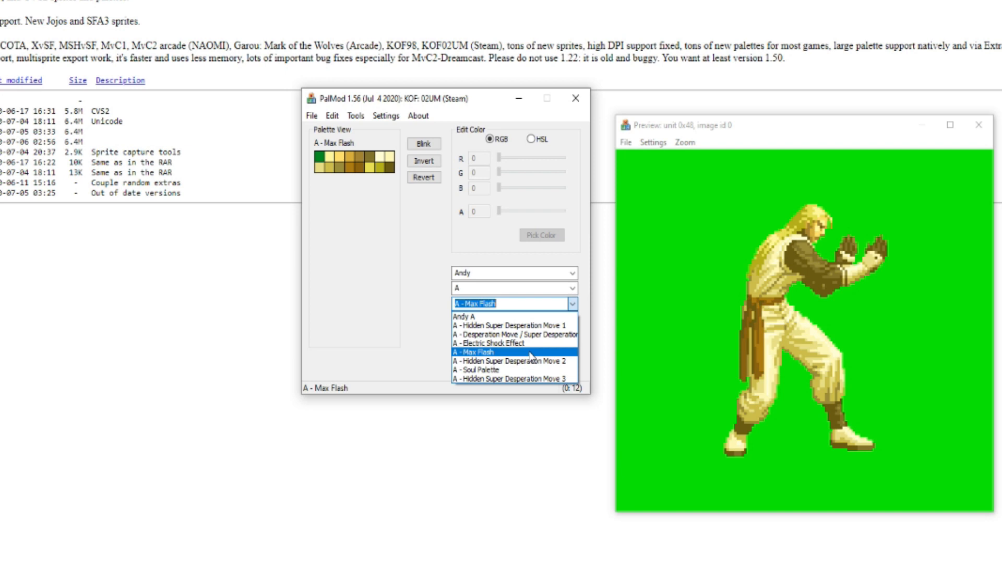
pyautogui.click(510, 361)
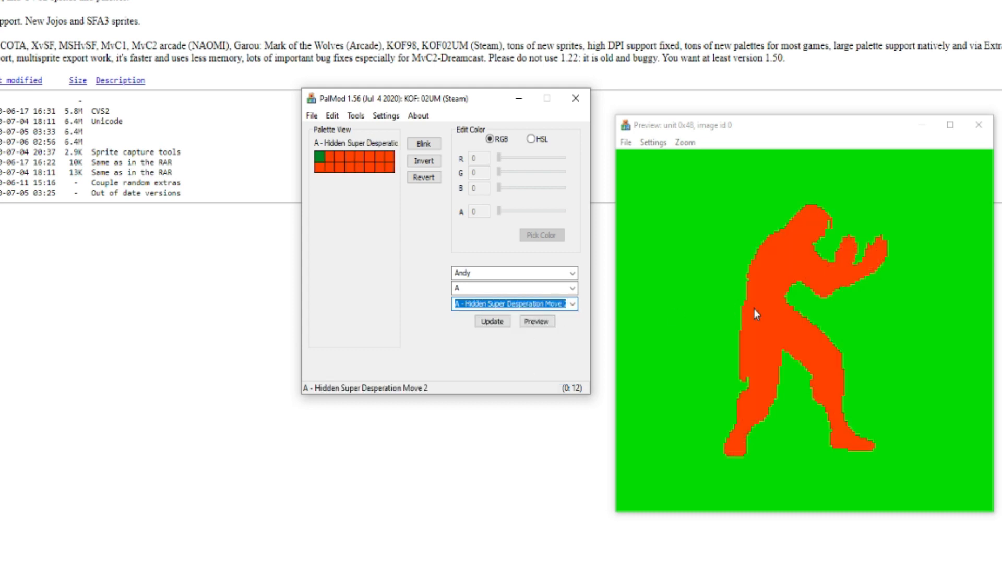
pyautogui.click(573, 304)
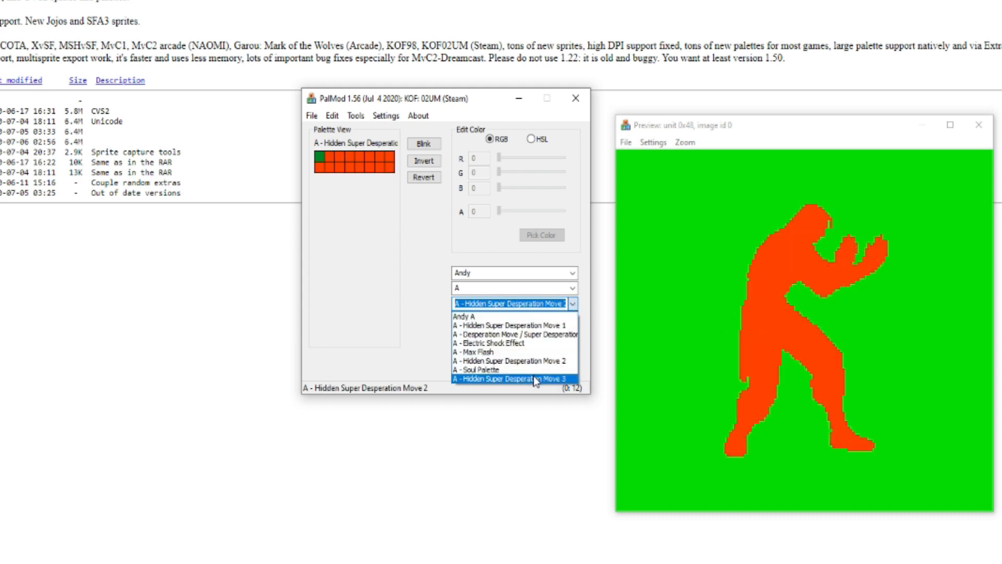
pyautogui.click(475, 369)
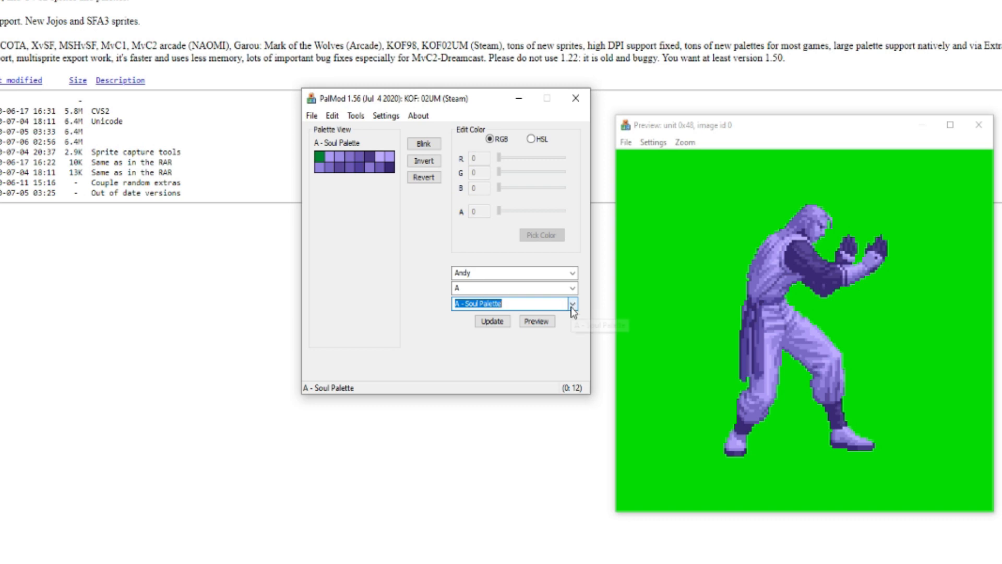
pyautogui.click(573, 304)
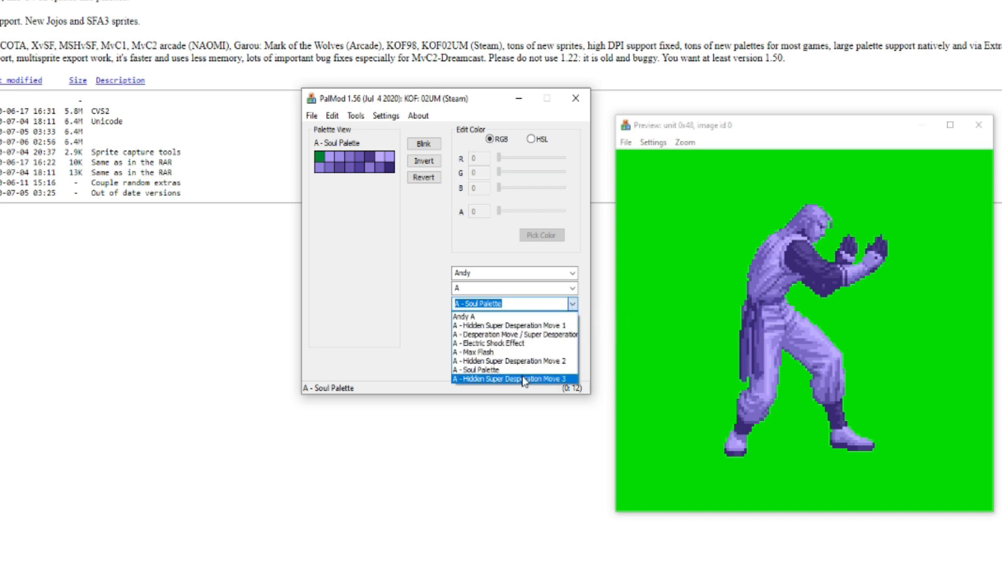
pyautogui.click(518, 378)
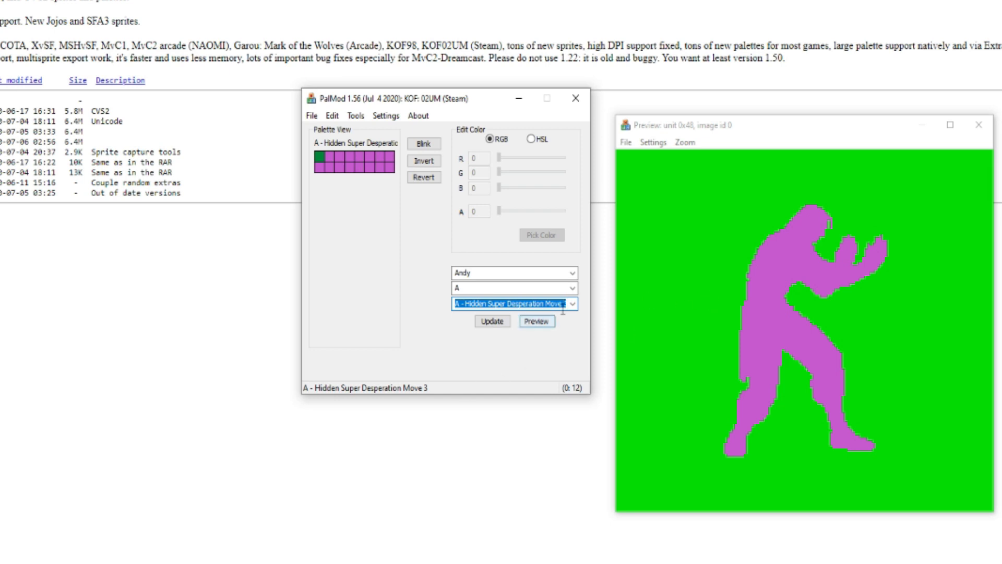
pyautogui.click(512, 303)
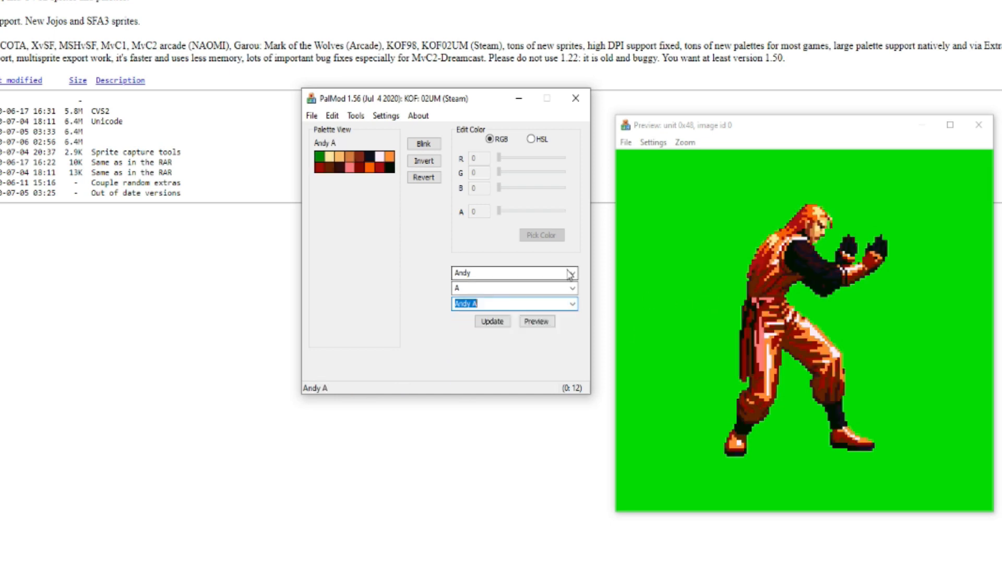
# Preview Iori's A and D palettes, then switch the character to Kusanagi
pyautogui.click(571, 272)
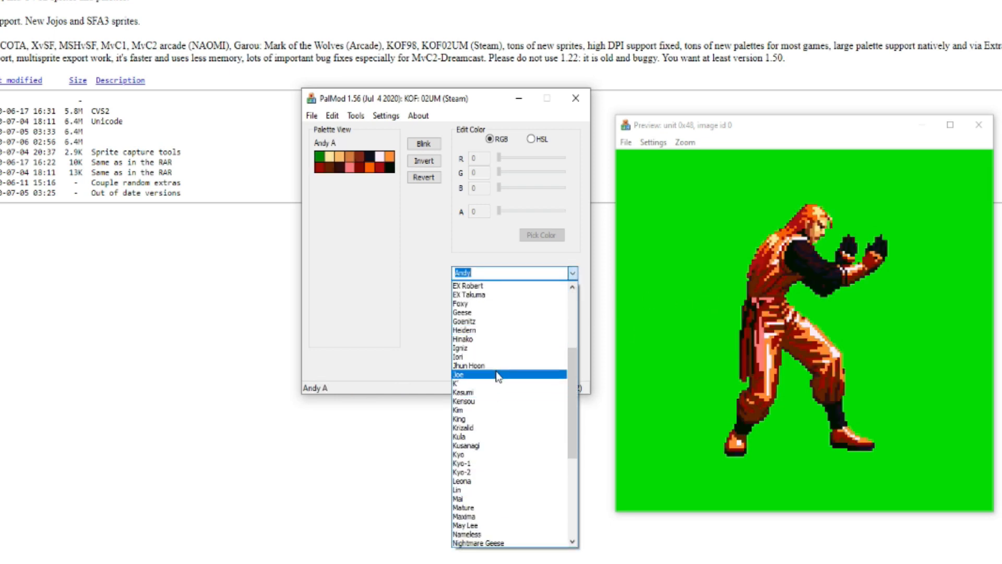
pyautogui.click(462, 358)
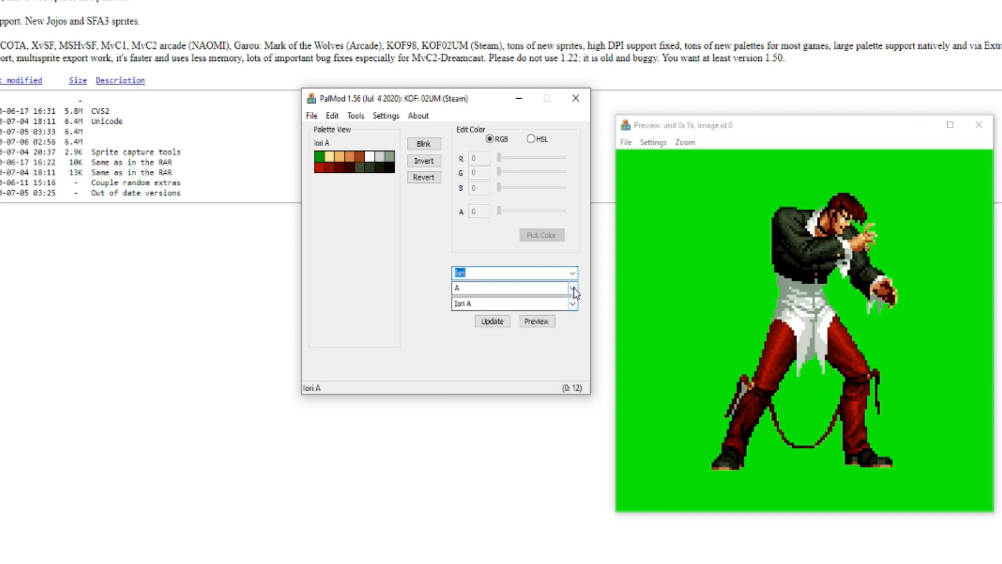
pyautogui.click(573, 287)
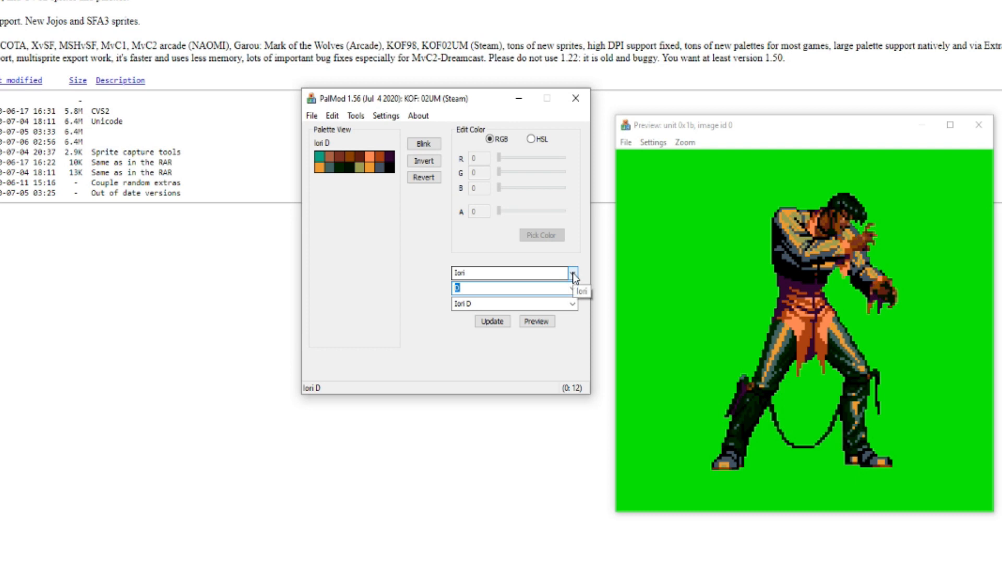
pyautogui.click(571, 273)
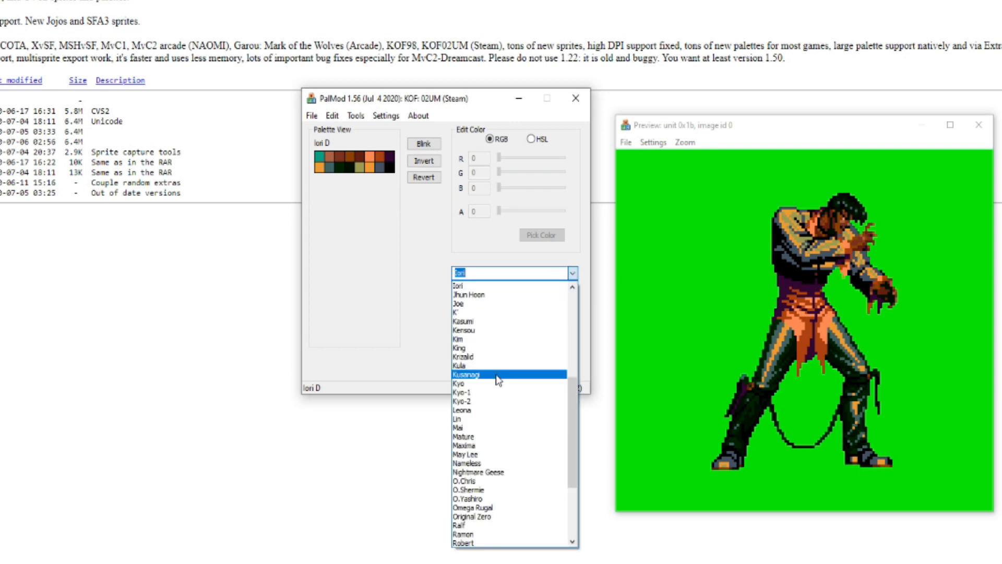
pyautogui.click(471, 374)
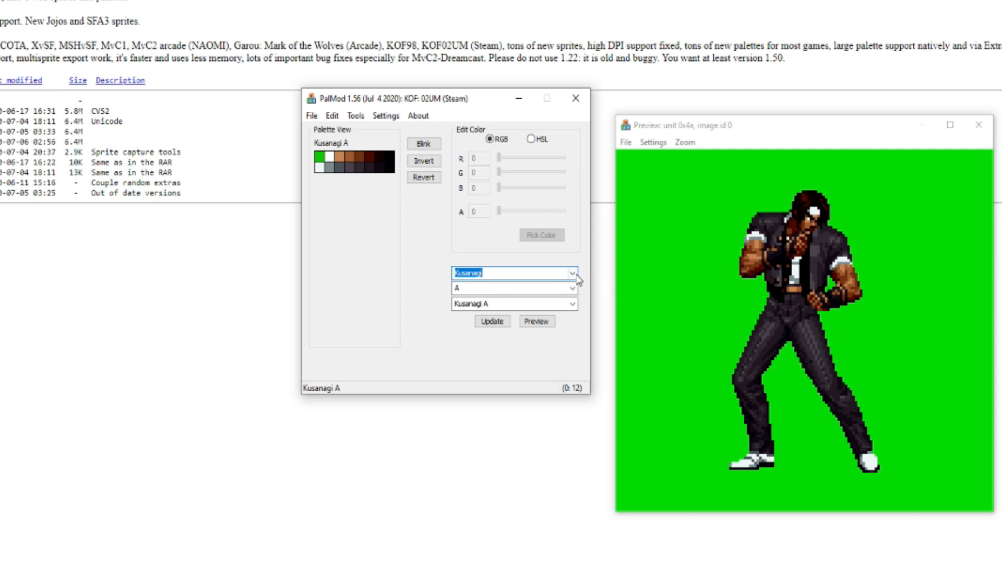
pyautogui.click(570, 273)
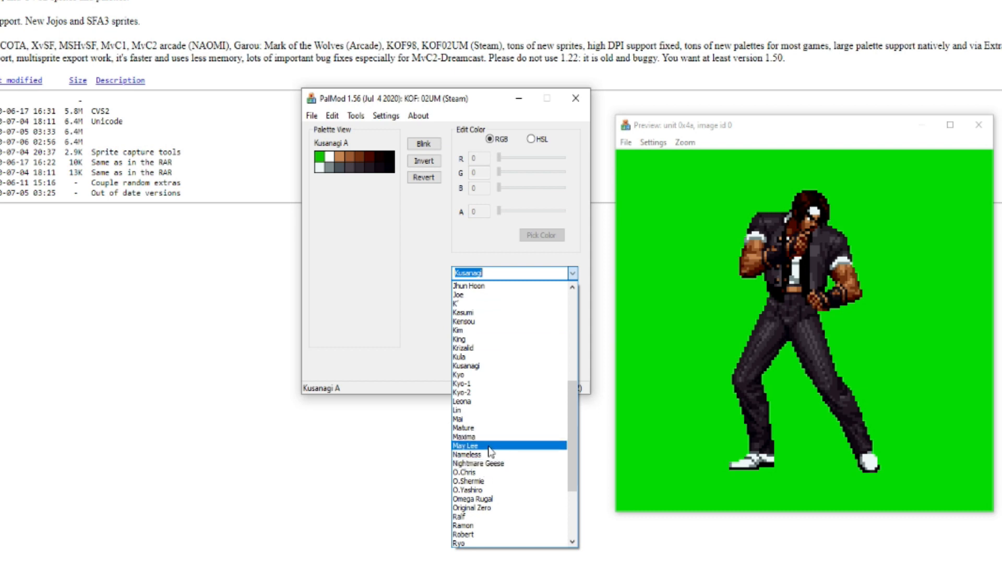
# Select May Lee, preview her C and B palettes, then settle on palette D
pyautogui.click(467, 446)
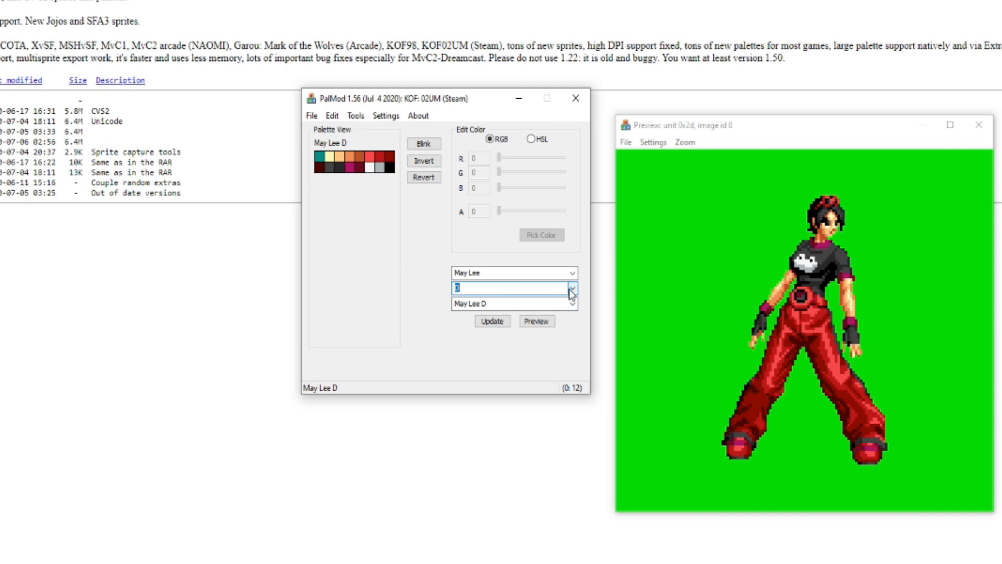
pyautogui.click(572, 304)
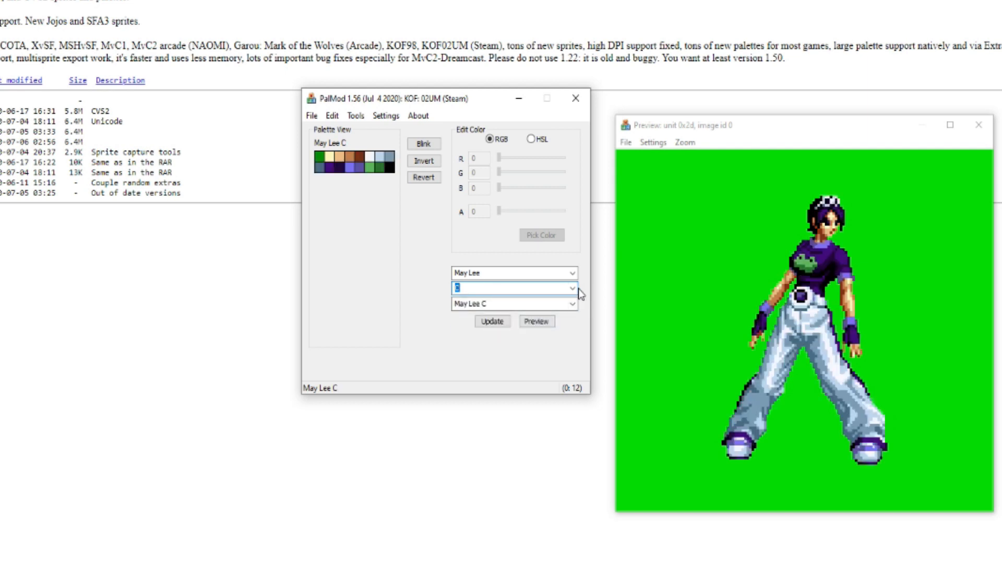
pyautogui.click(571, 304)
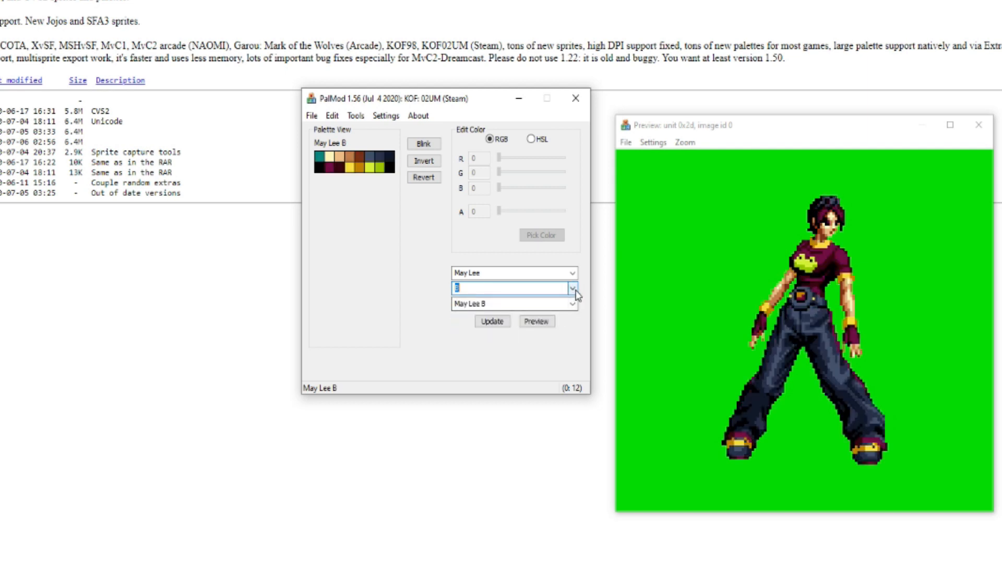
pyautogui.click(572, 287)
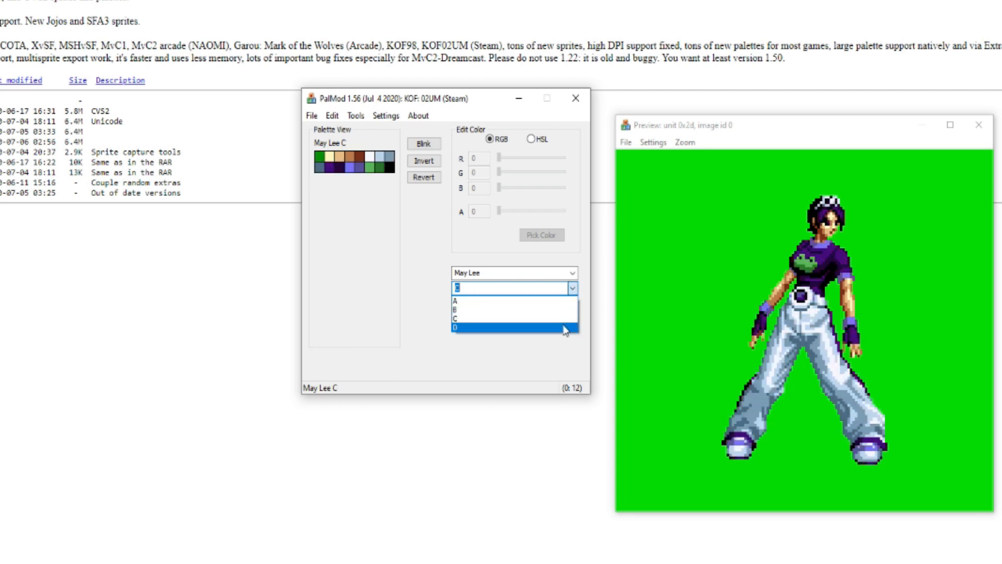
pyautogui.click(461, 329)
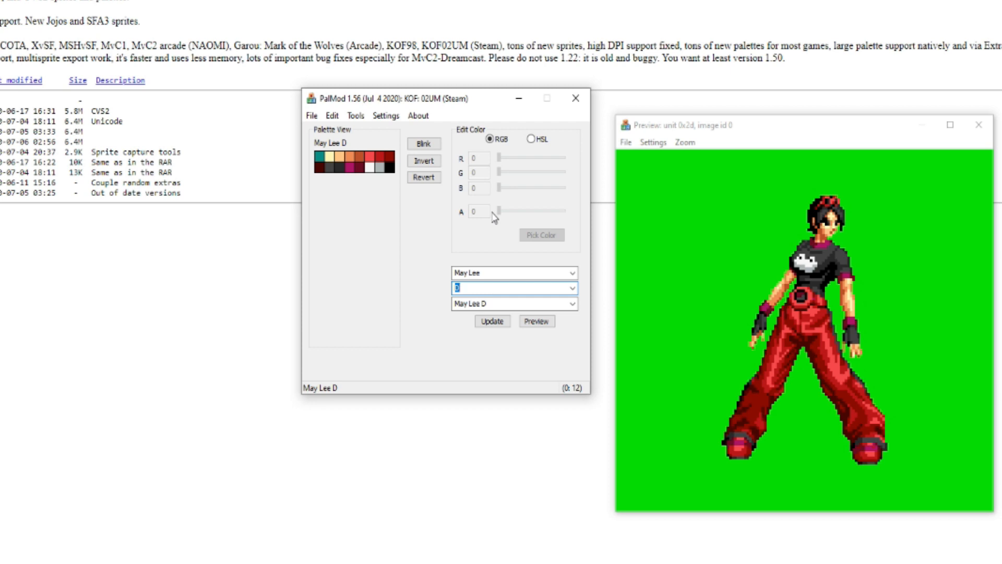
# Pick pants swatch 15 and tune it to R 9, G 7, B 4
pyautogui.click(378, 156)
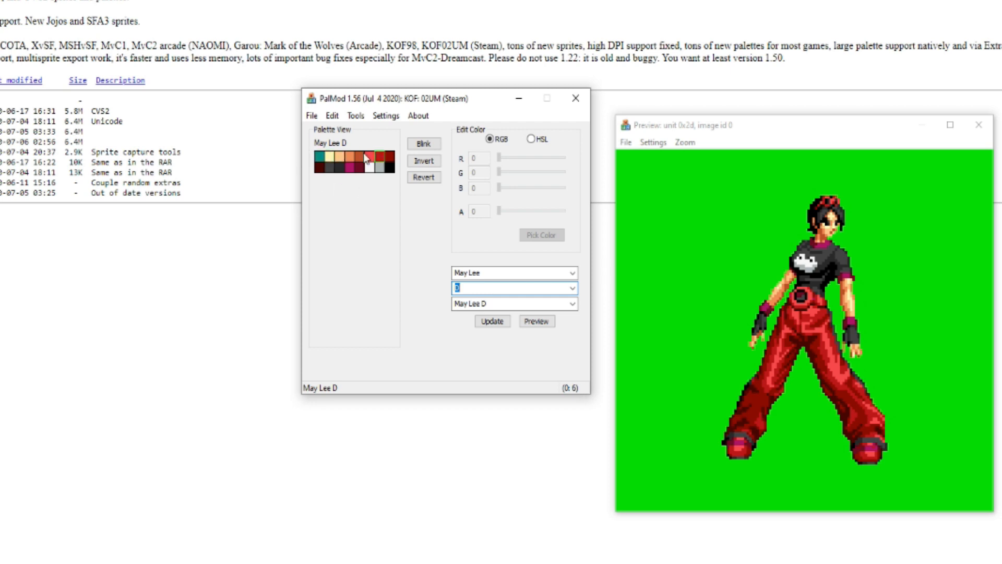
pyautogui.click(351, 168)
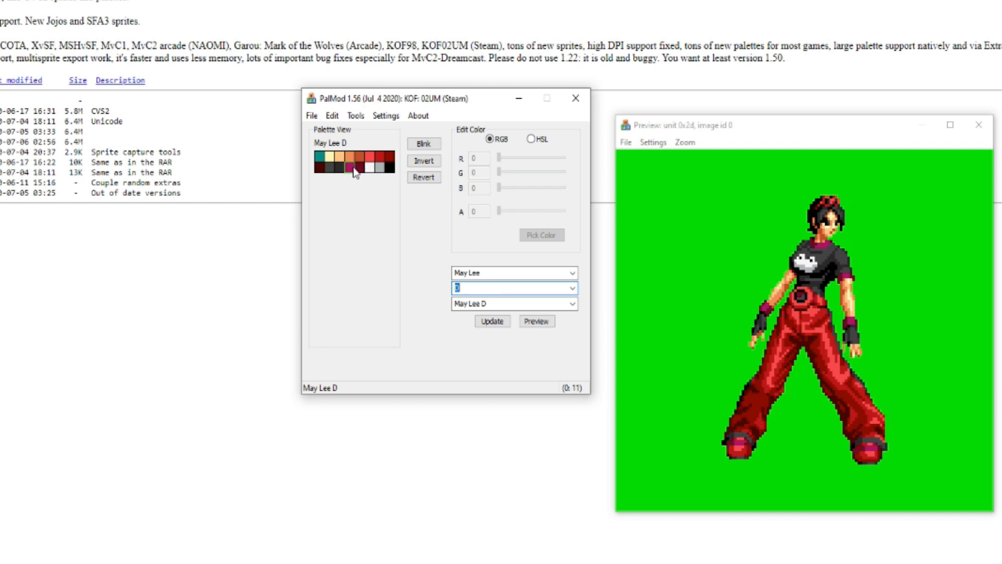
pyautogui.click(368, 157)
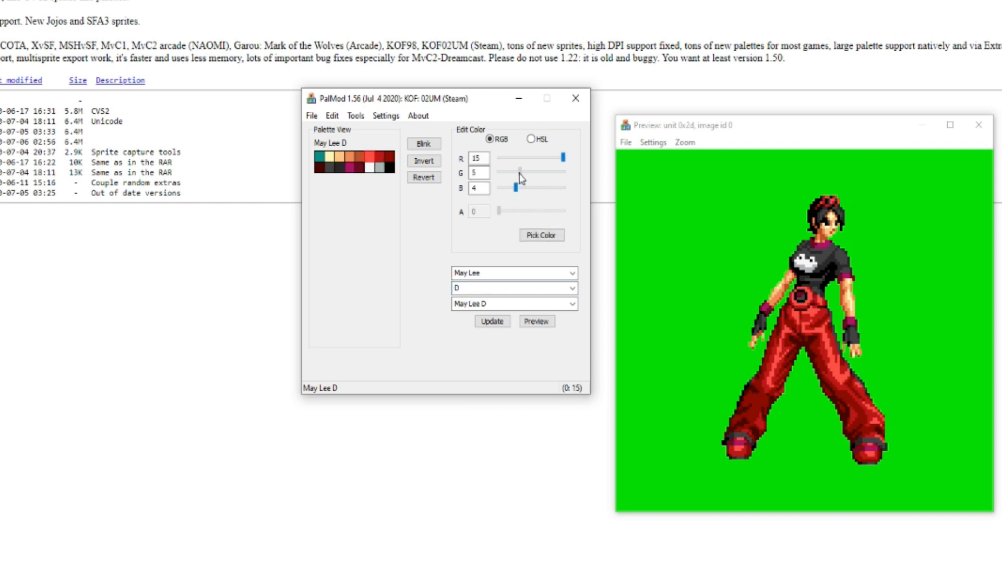
pyautogui.moveTo(518, 173); pyautogui.dragTo(533, 173)
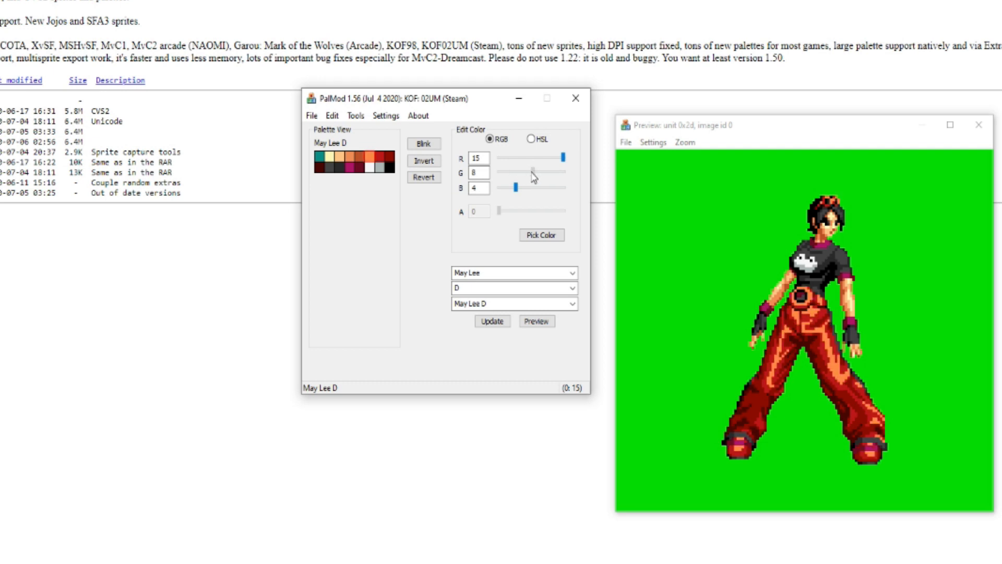
pyautogui.moveTo(531, 172); pyautogui.dragTo(521, 172)
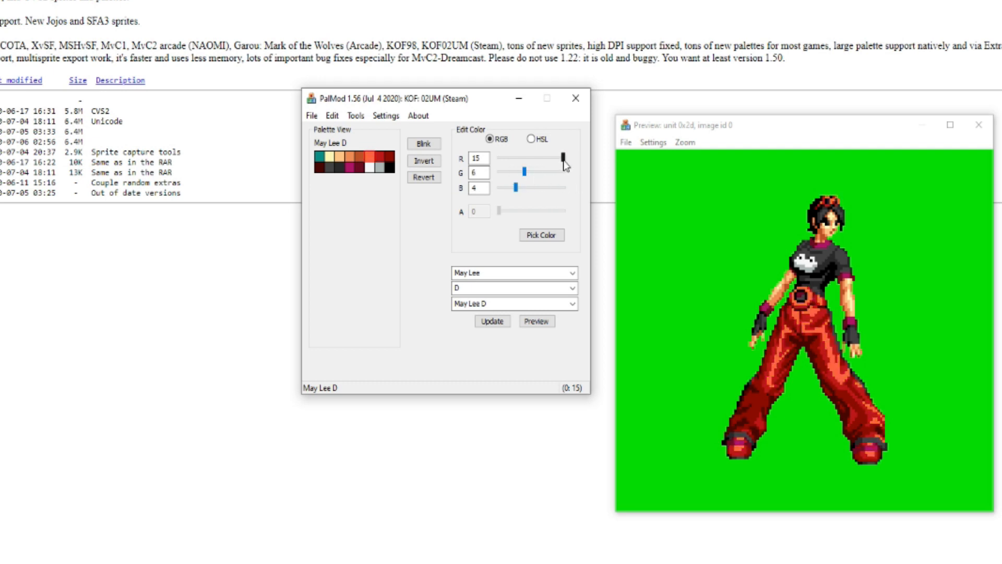
pyautogui.moveTo(563, 158); pyautogui.dragTo(523, 158)
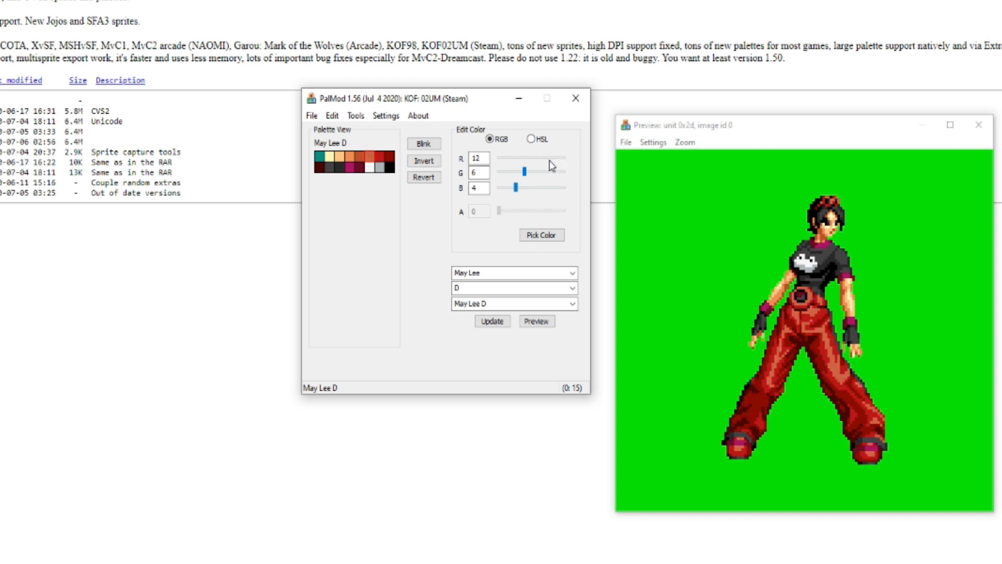
pyautogui.moveTo(522, 173); pyautogui.dragTo(511, 173)
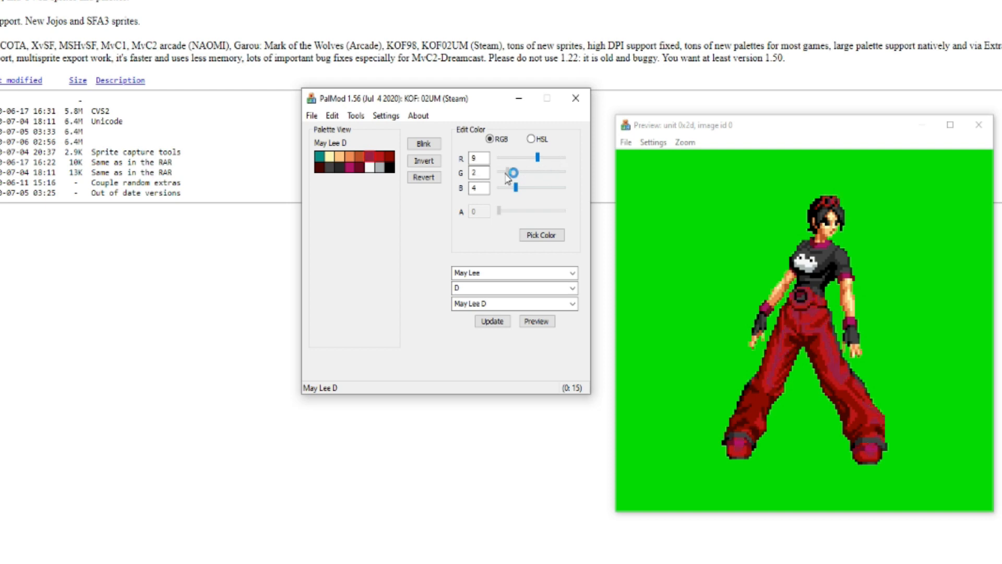
pyautogui.moveTo(511, 174); pyautogui.dragTo(524, 174)
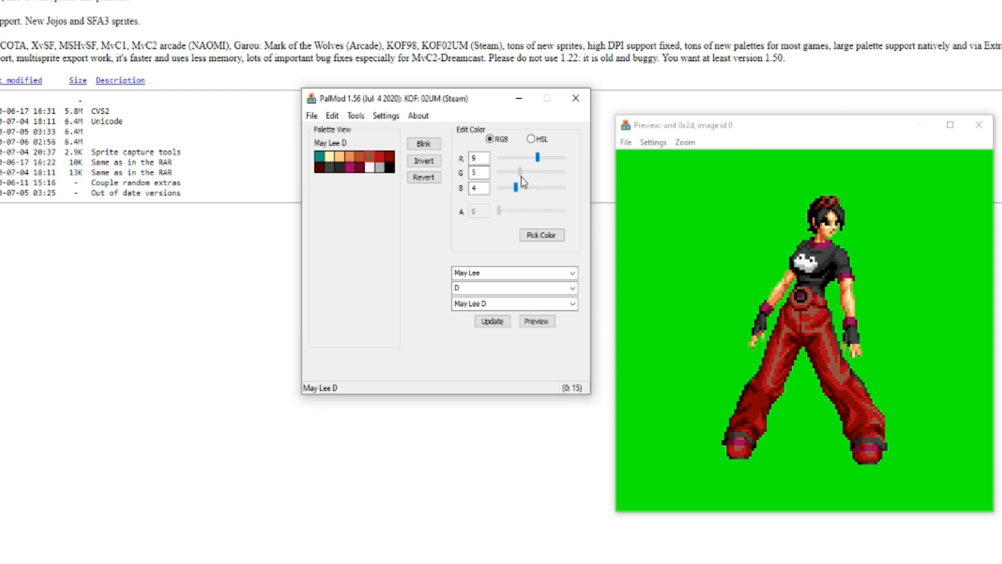
pyautogui.moveTo(521, 173); pyautogui.dragTo(530, 173)
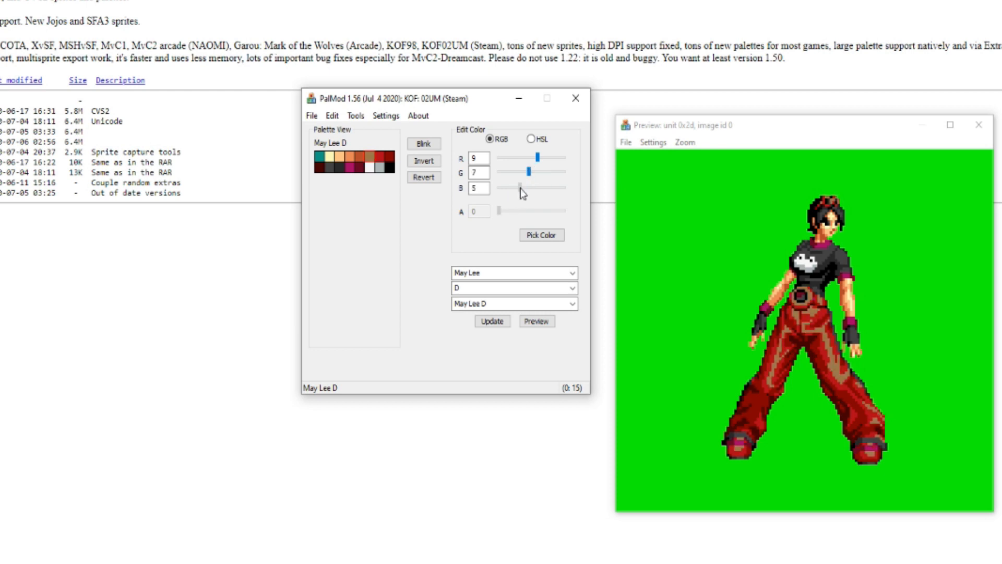
pyautogui.moveTo(516, 188); pyautogui.dragTo(537, 188)
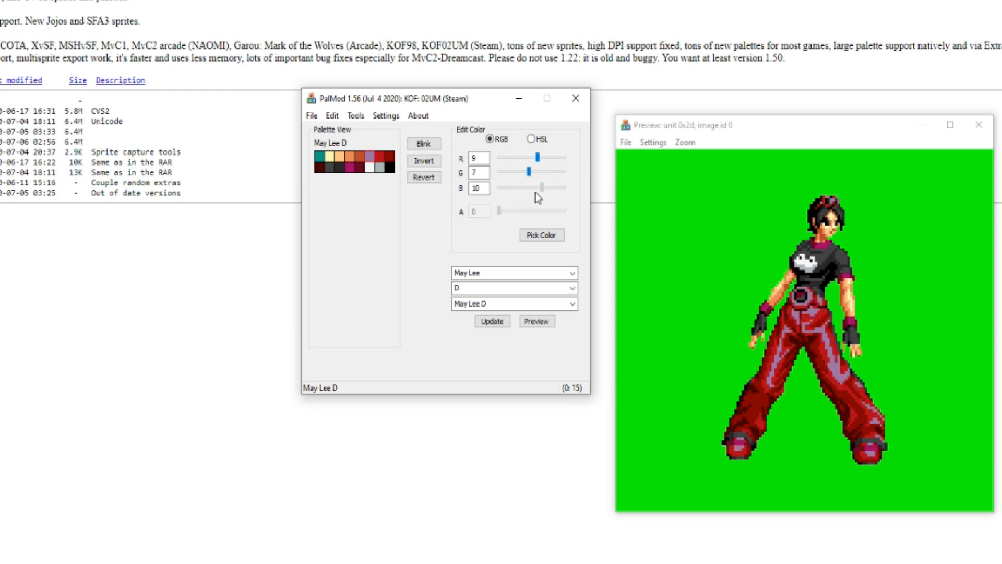
pyautogui.moveTo(561, 188); pyautogui.dragTo(514, 188)
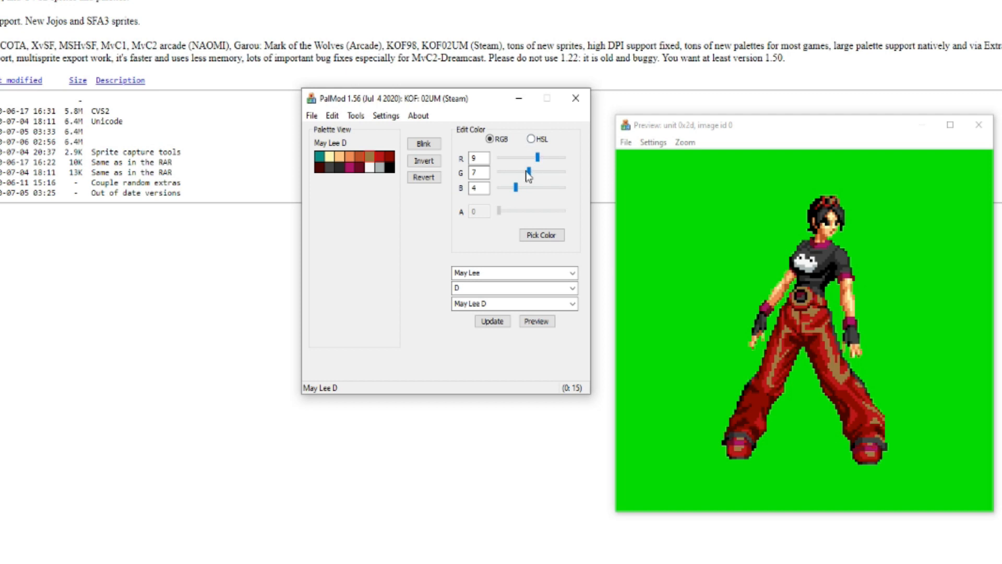
# Switch Edit Color to HSL and adjust the pants shade's hue and saturation
pyautogui.click(530, 139)
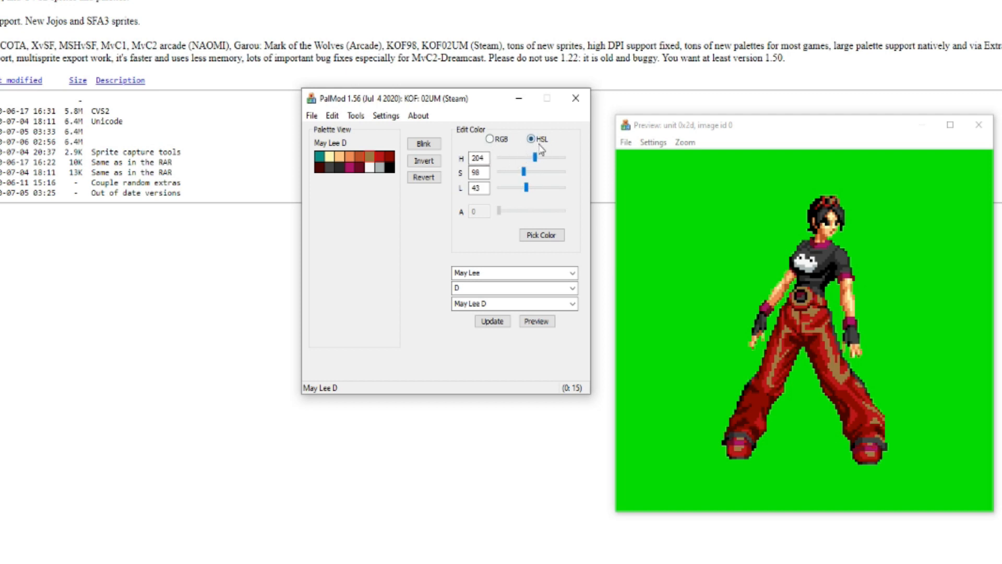
pyautogui.moveTo(536, 158); pyautogui.dragTo(527, 157)
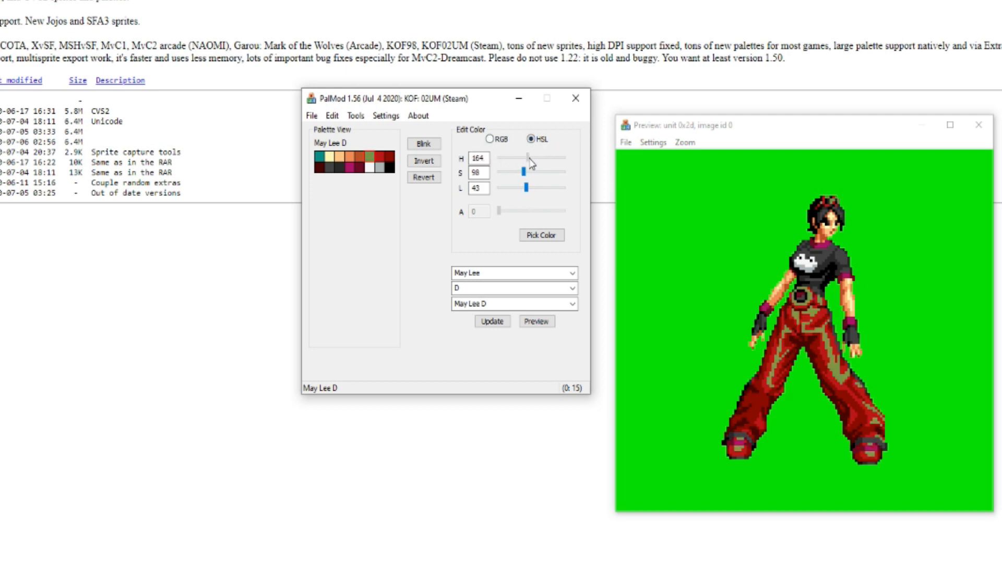
pyautogui.moveTo(507, 158); pyautogui.dragTo(516, 157)
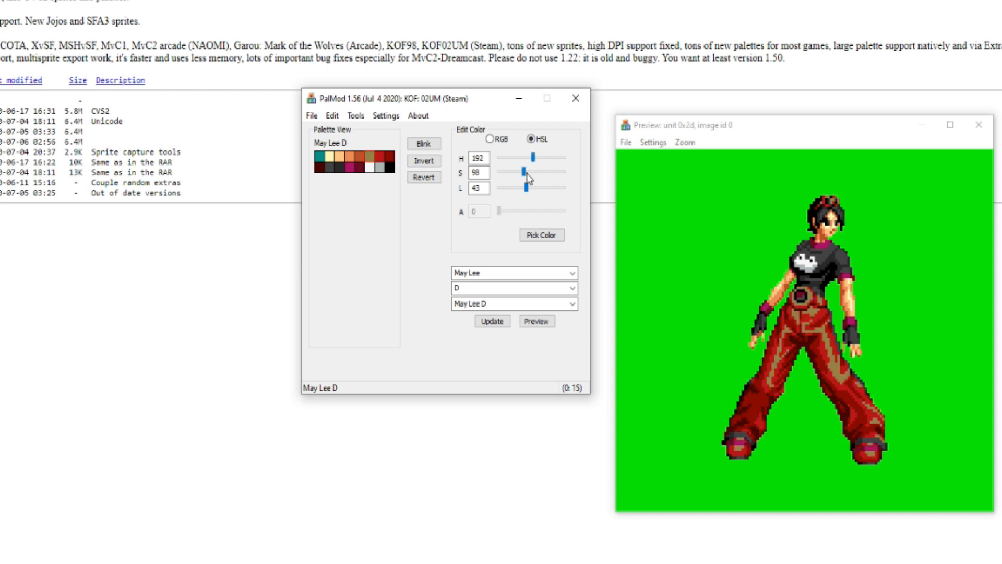
pyautogui.moveTo(508, 172); pyautogui.dragTo(523, 173)
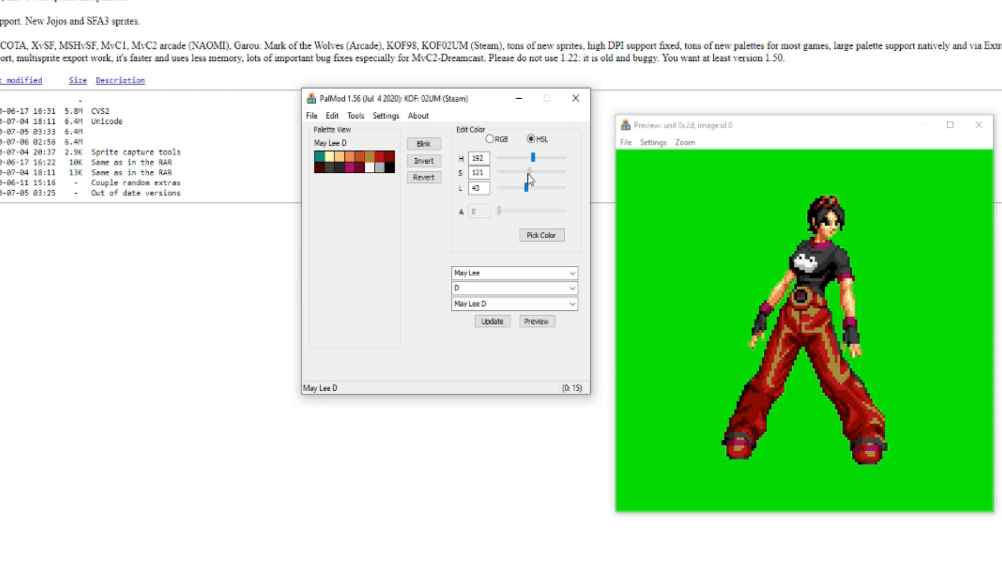
pyautogui.moveTo(518, 173); pyautogui.dragTo(531, 173)
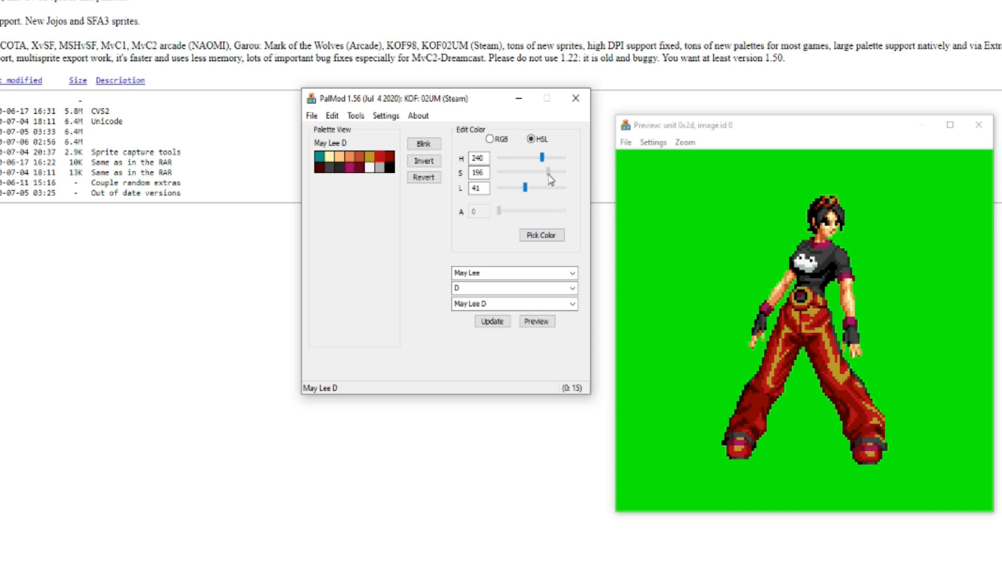
pyautogui.moveTo(545, 173); pyautogui.dragTo(523, 173)
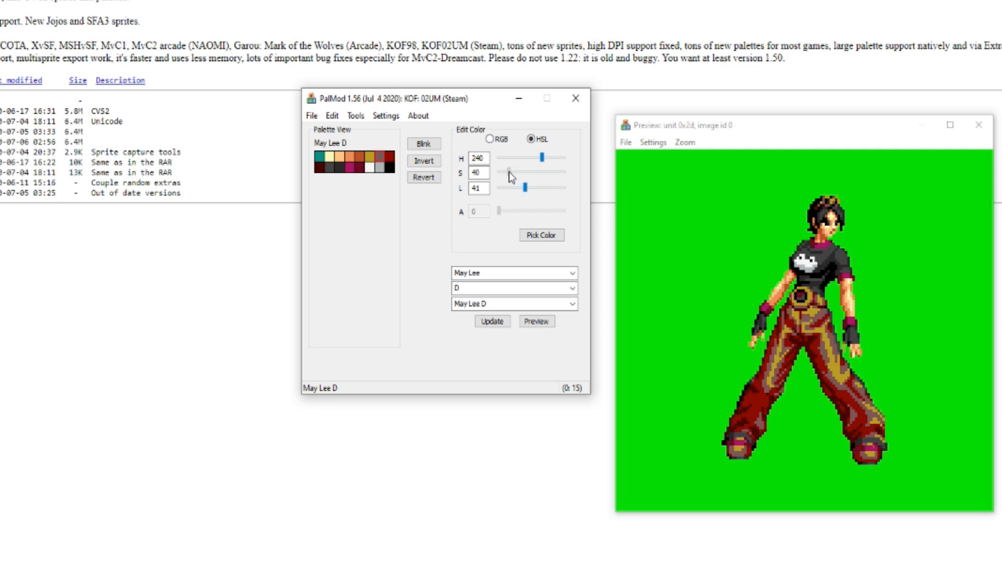
pyautogui.moveTo(532, 173); pyautogui.dragTo(543, 173)
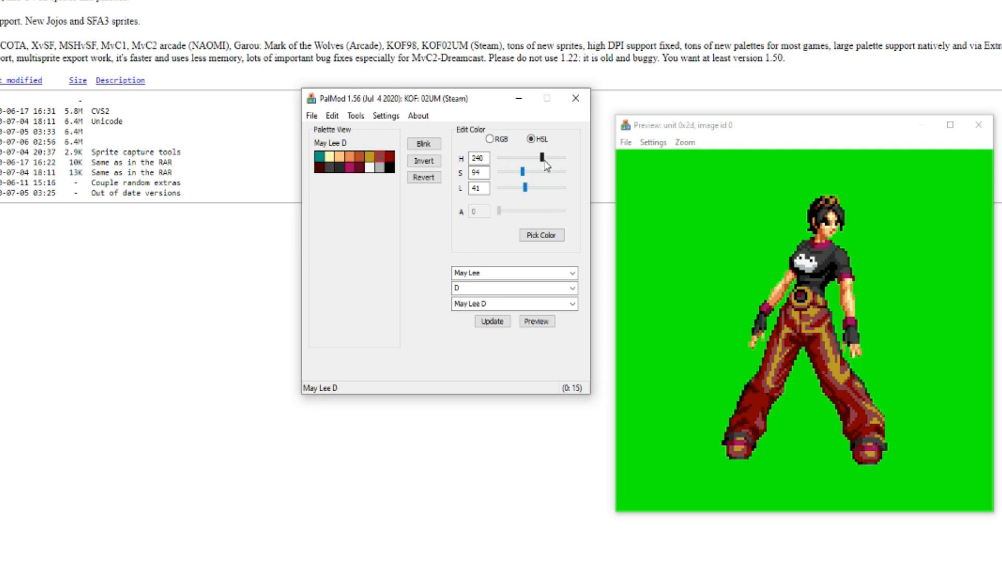
# Shift the pants shade's hue toward red, test lightness, then settle toward beige
pyautogui.moveTo(543, 157); pyautogui.dragTo(556, 157)
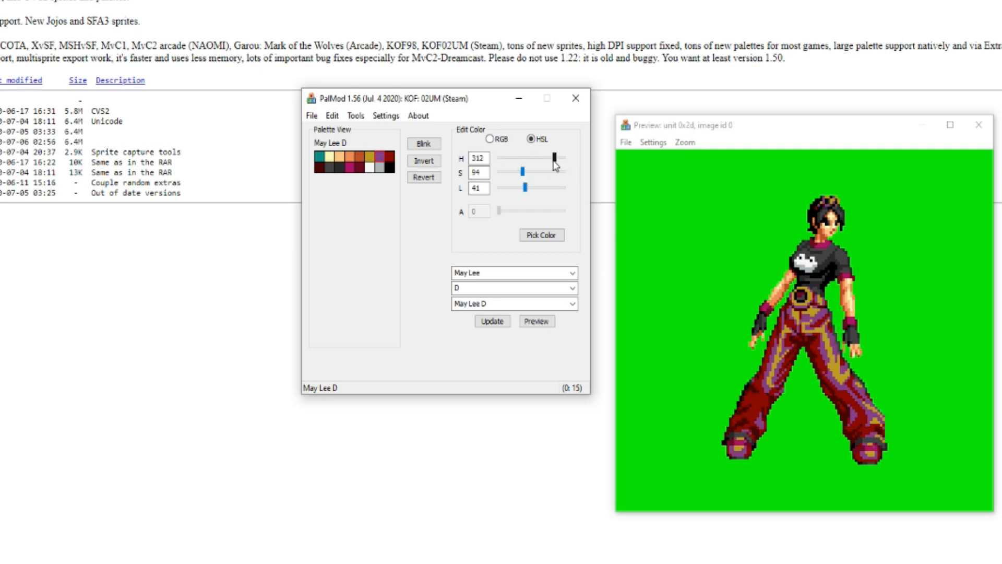
pyautogui.moveTo(558, 159); pyautogui.dragTo(561, 158)
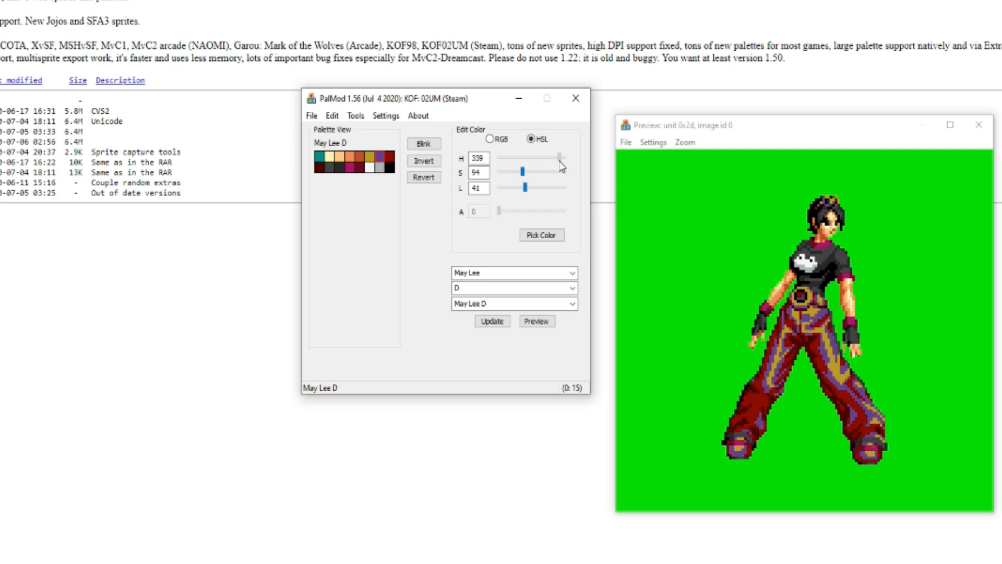
pyautogui.moveTo(505, 188); pyautogui.dragTo(543, 188)
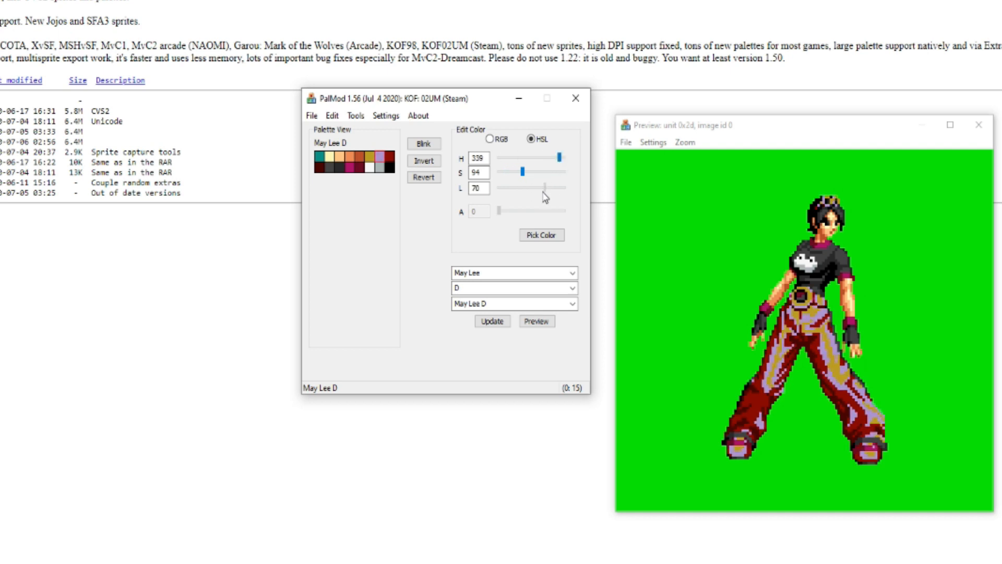
pyautogui.moveTo(541, 188); pyautogui.dragTo(500, 188)
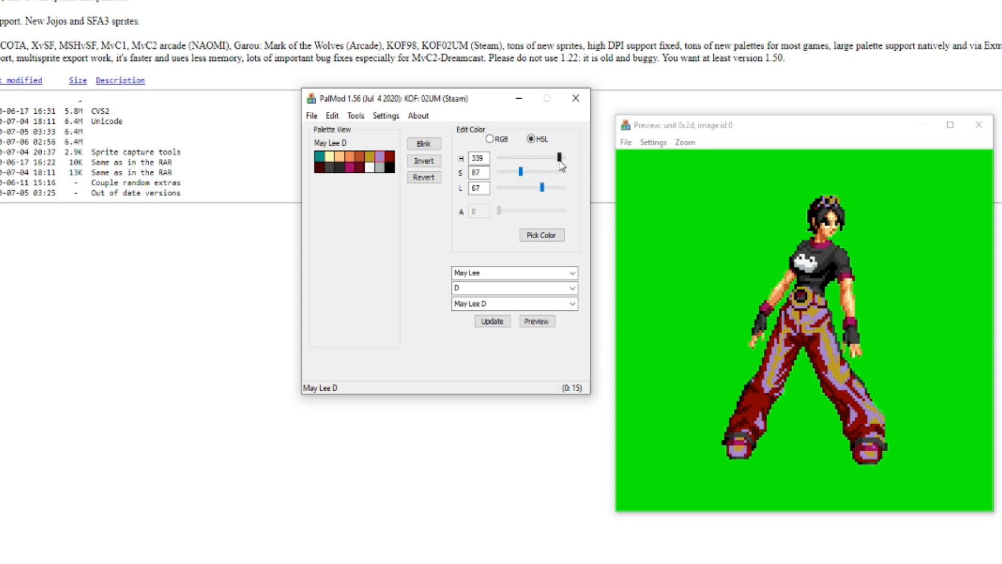
pyautogui.moveTo(561, 157); pyautogui.dragTo(538, 158)
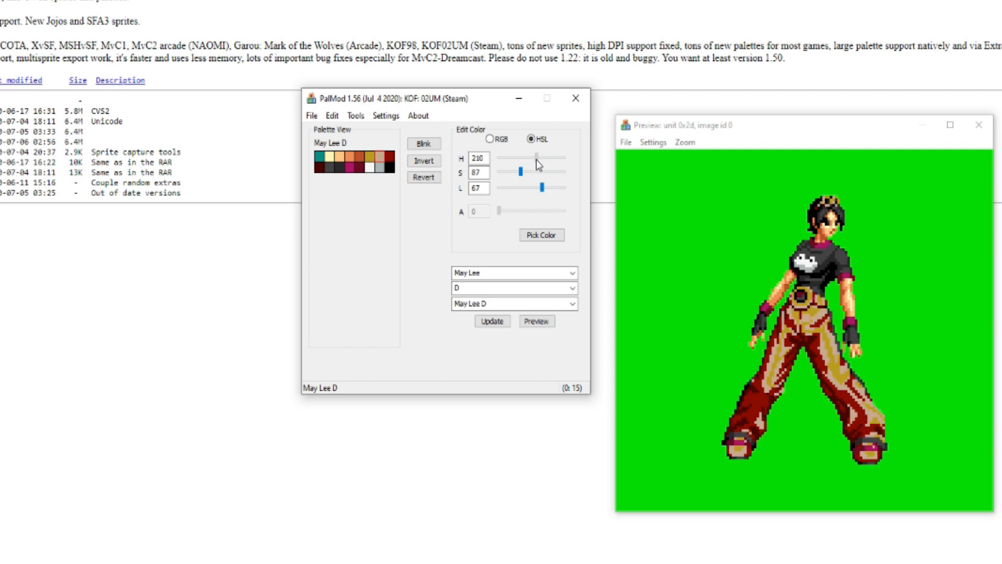
pyautogui.moveTo(538, 158); pyautogui.dragTo(551, 158)
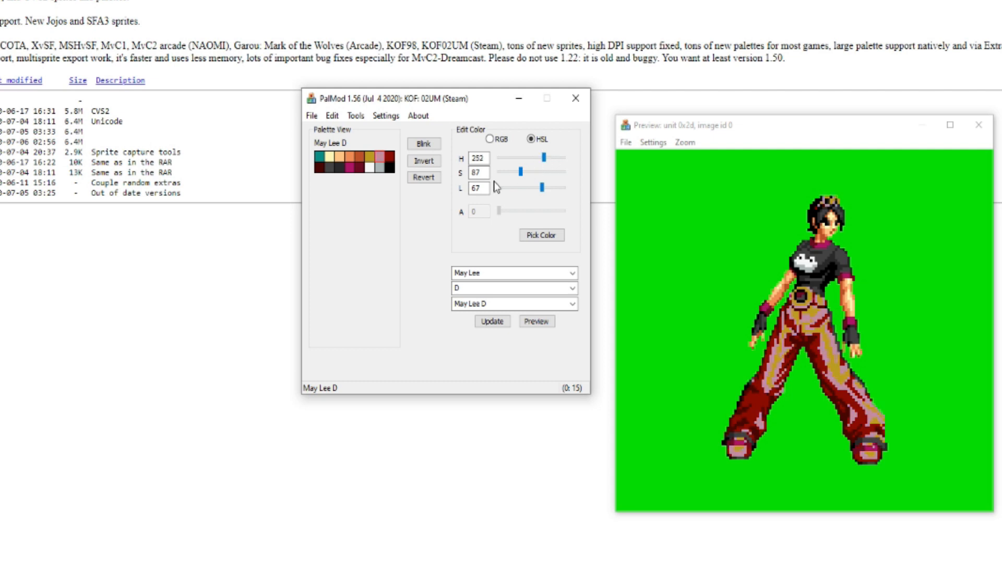
# Retune shirt shade 0:15's saturation, hue and lightness toward grey
pyautogui.click(338, 172)
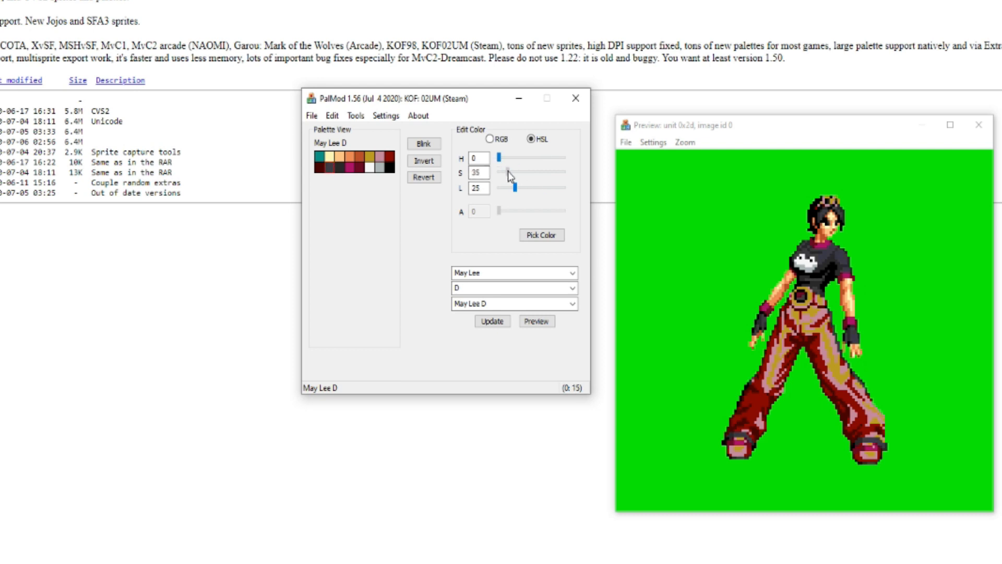
pyautogui.moveTo(518, 173); pyautogui.dragTo(504, 173)
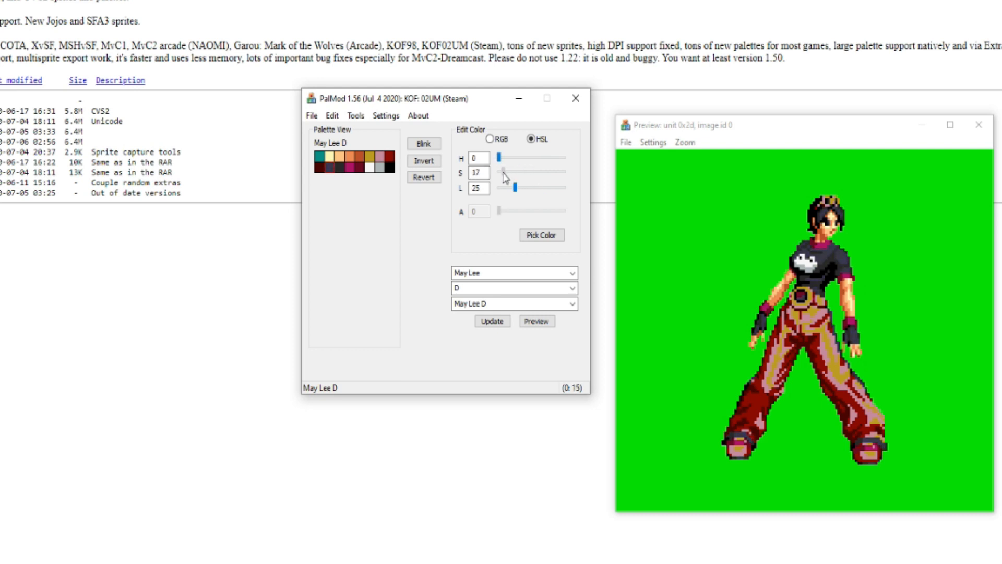
pyautogui.moveTo(504, 174); pyautogui.dragTo(513, 174)
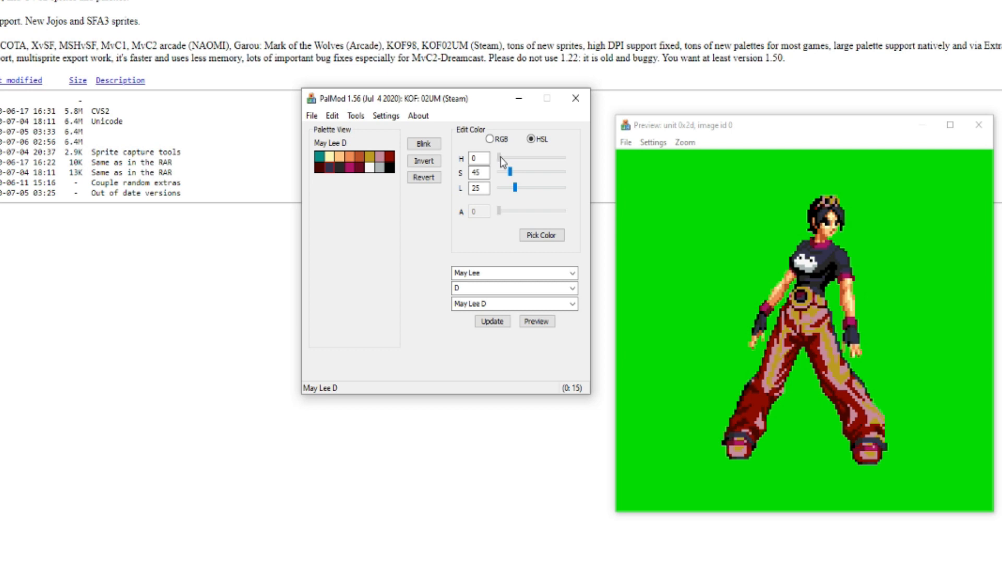
pyautogui.moveTo(492, 159); pyautogui.dragTo(543, 159)
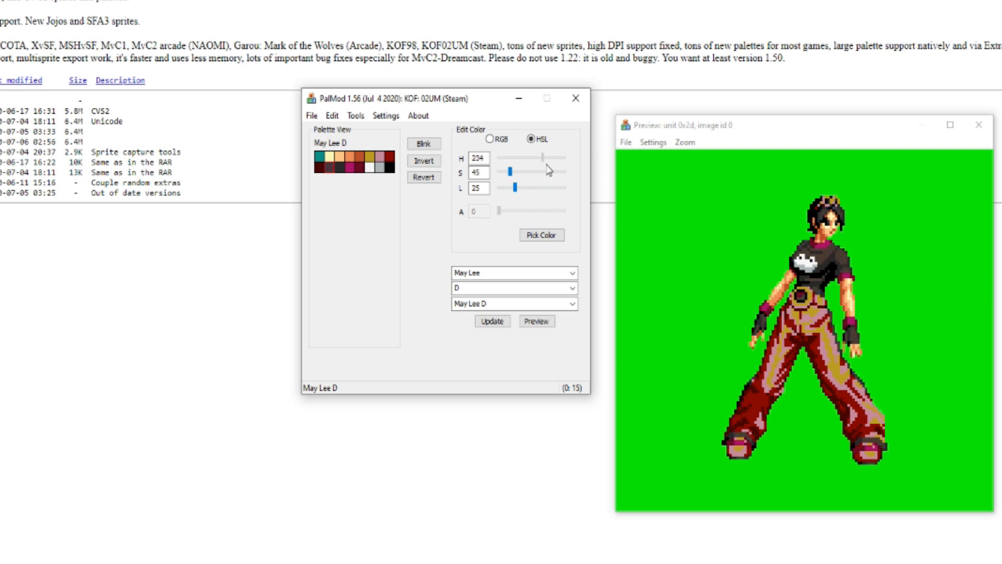
pyautogui.moveTo(550, 157); pyautogui.dragTo(507, 157)
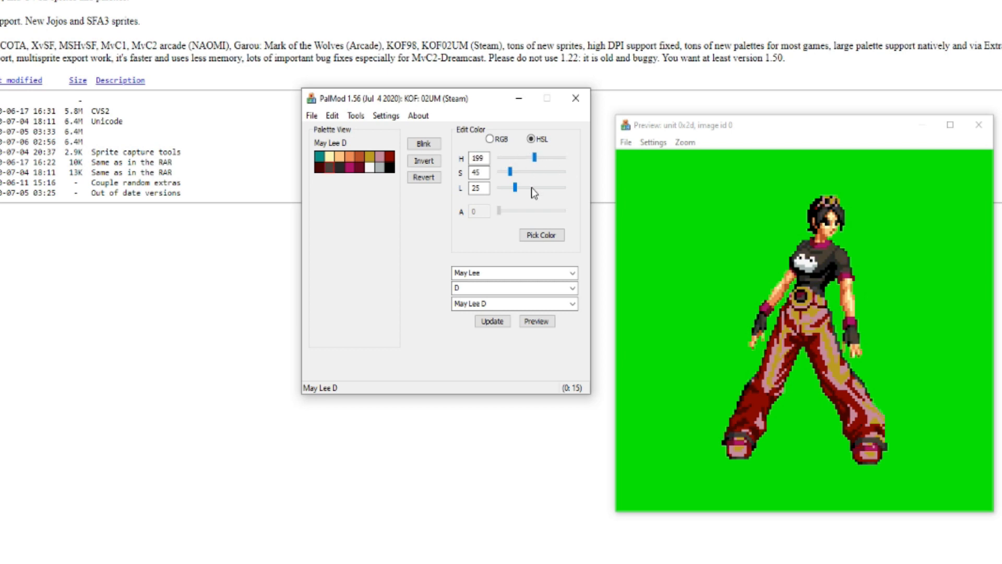
pyautogui.moveTo(514, 188); pyautogui.dragTo(540, 188)
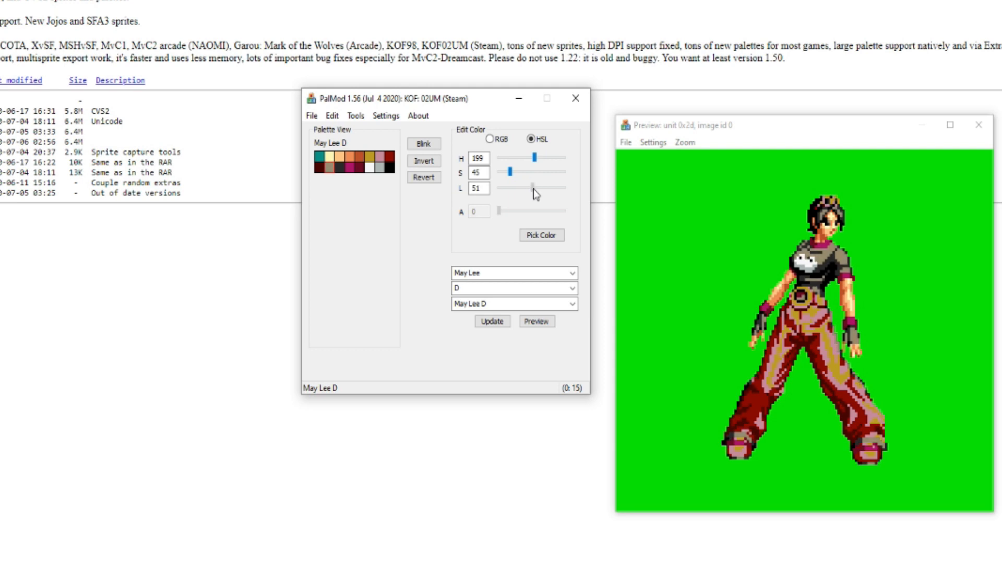
pyautogui.moveTo(518, 188); pyautogui.dragTo(516, 188)
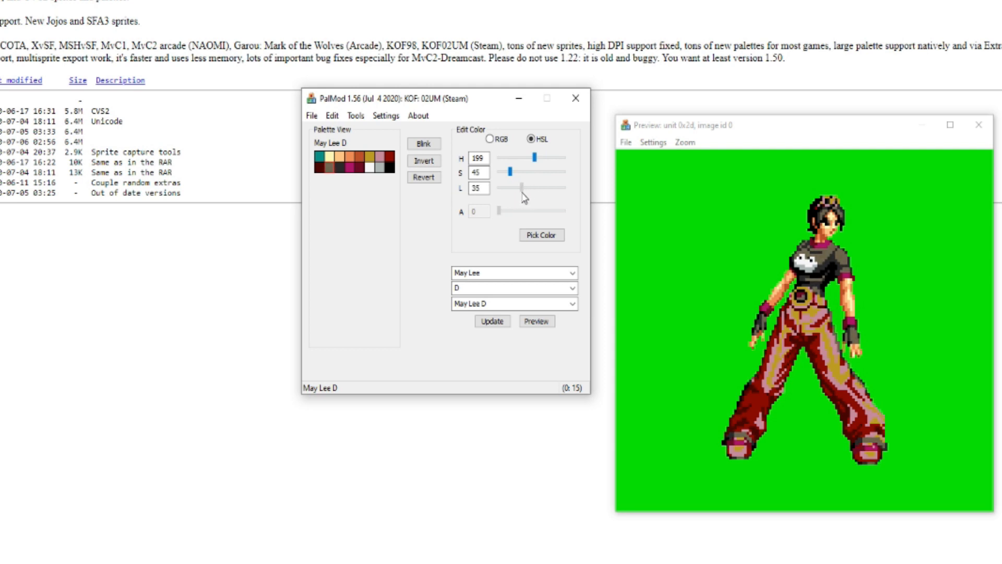
pyautogui.moveTo(520, 188); pyautogui.dragTo(543, 188)
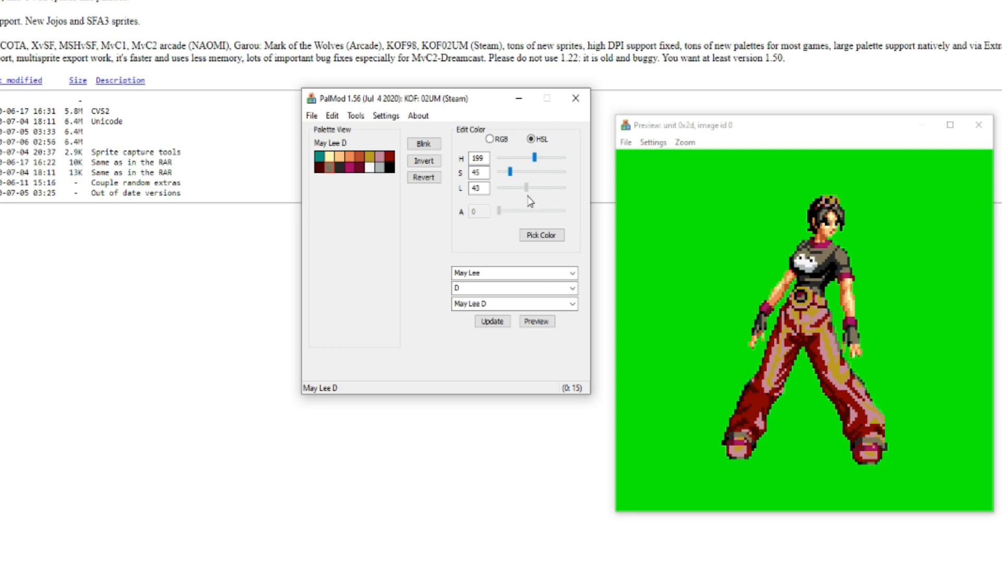
# Adjust the darkest shirt shade 0:12's saturation, hue and lightness
pyautogui.click(424, 177)
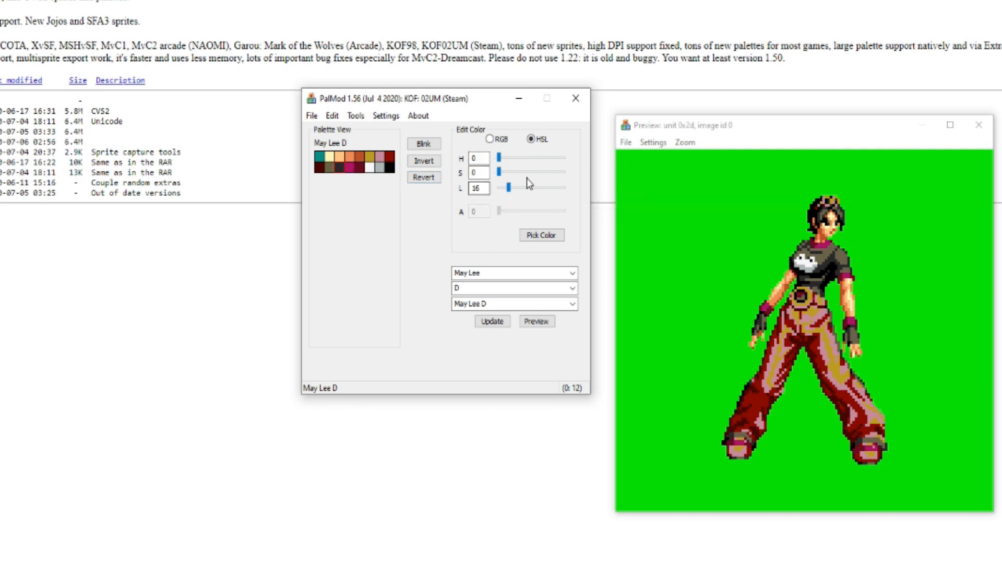
pyautogui.moveTo(507, 173); pyautogui.dragTo(518, 174)
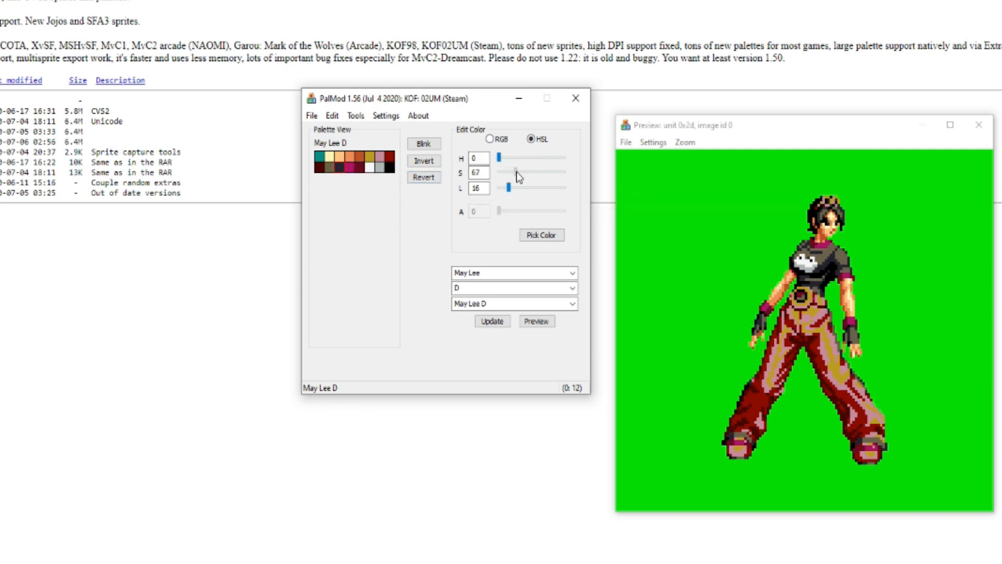
pyautogui.moveTo(520, 172); pyautogui.dragTo(510, 172)
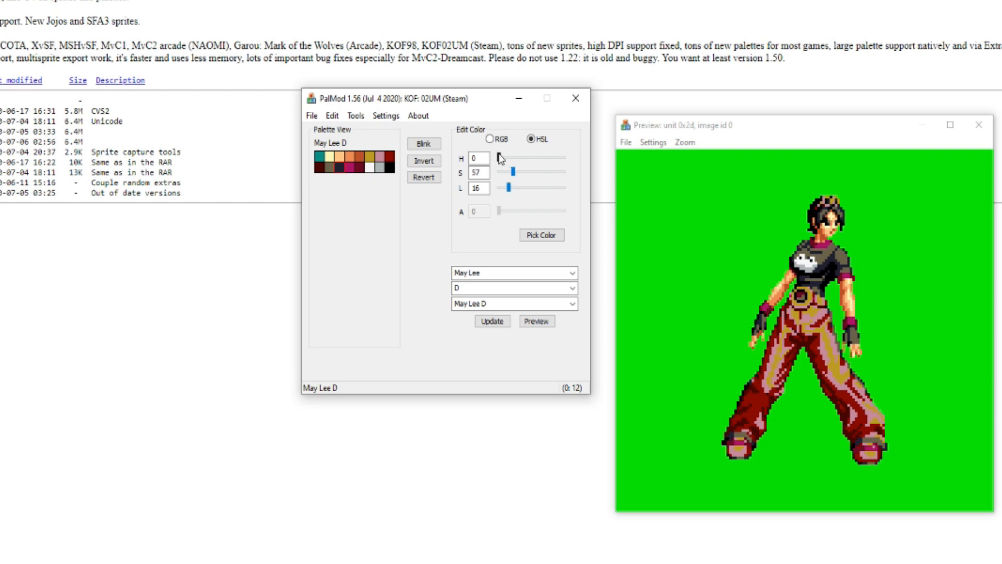
pyautogui.moveTo(505, 158); pyautogui.dragTo(526, 157)
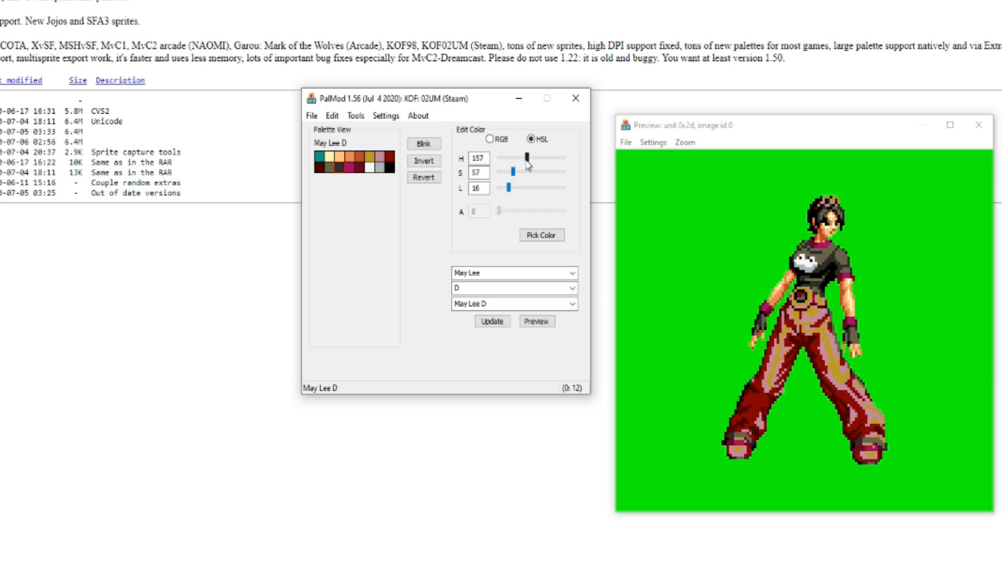
pyautogui.moveTo(505, 188); pyautogui.dragTo(521, 188)
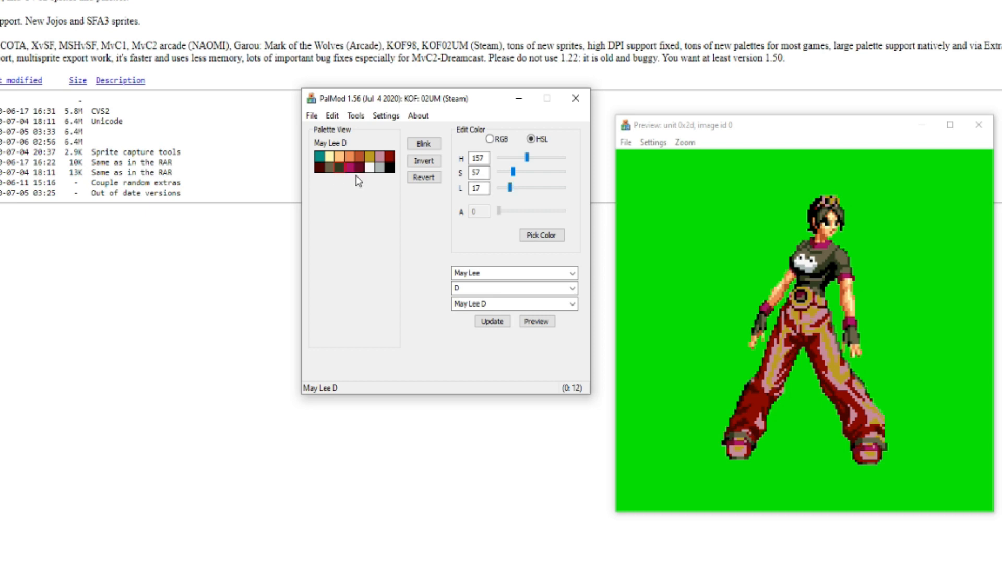
# Max out, then tone down a light shade's saturation and shift its hue
pyautogui.click(339, 156)
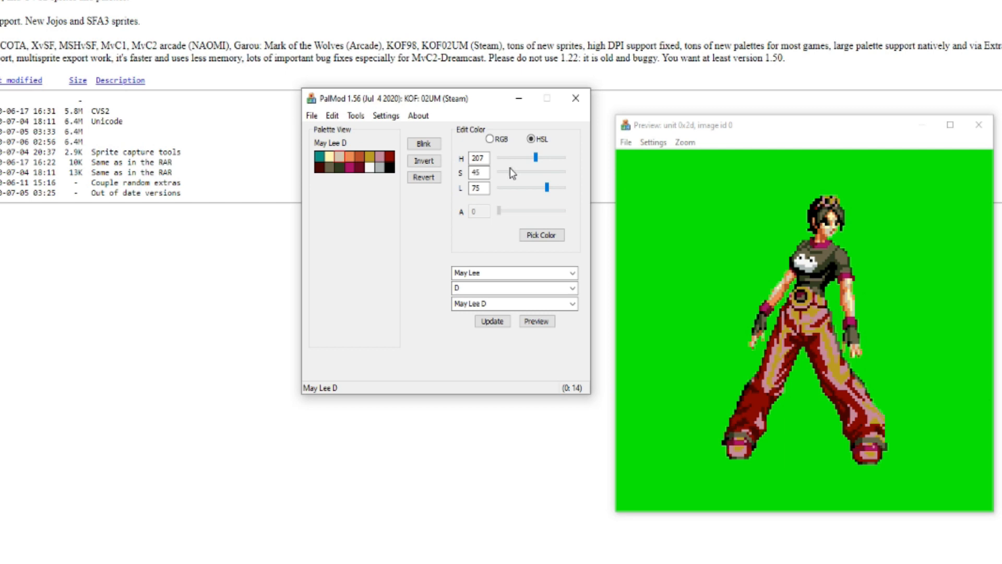
pyautogui.moveTo(518, 173); pyautogui.dragTo(561, 173)
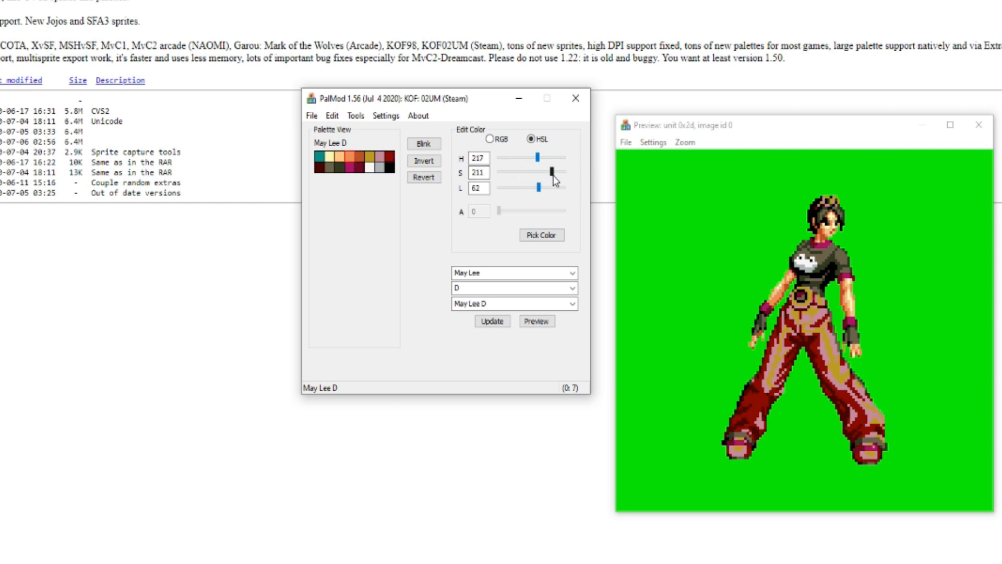
pyautogui.moveTo(525, 172); pyautogui.dragTo(563, 171)
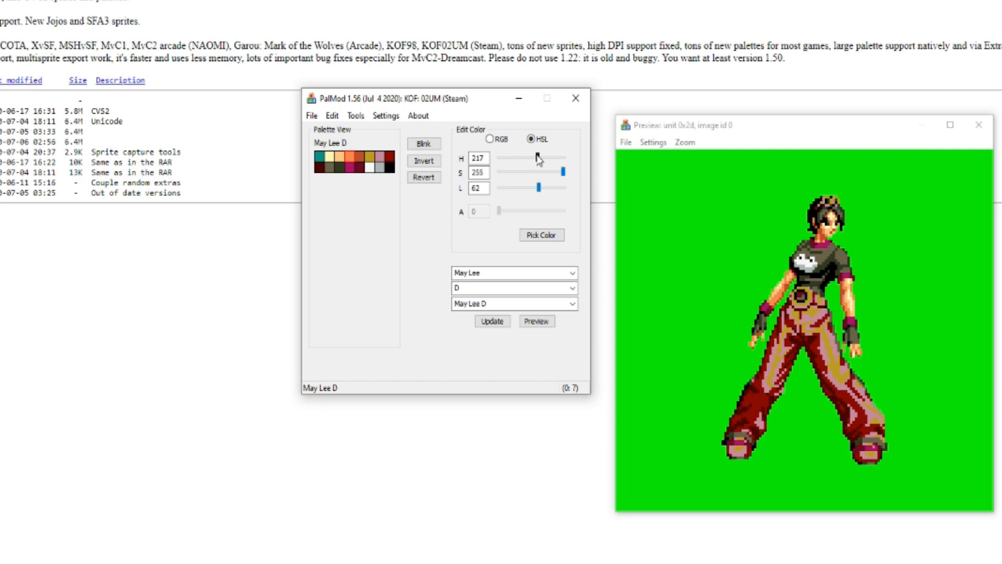
pyautogui.moveTo(529, 154); pyautogui.dragTo(544, 154)
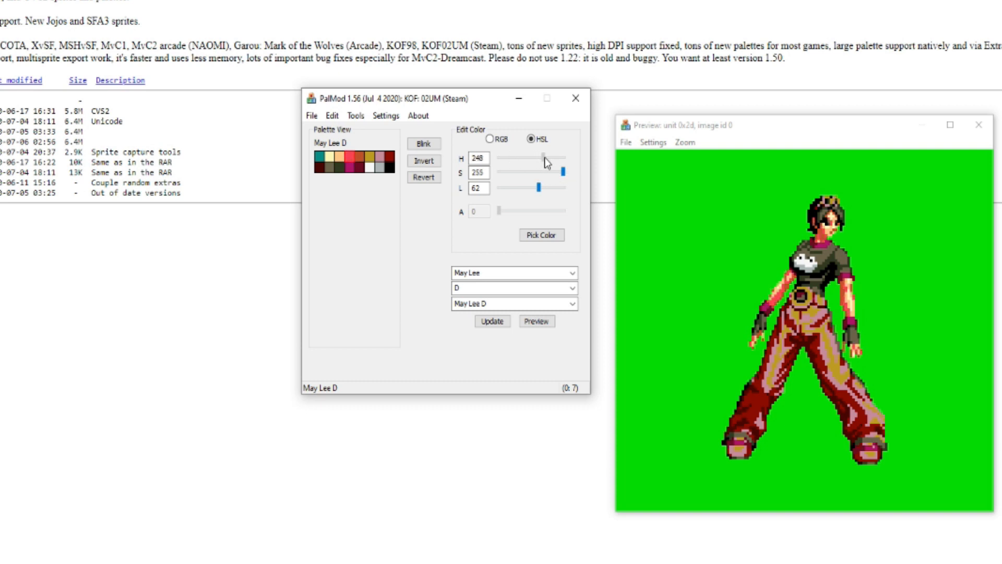
pyautogui.moveTo(546, 165); pyautogui.dragTo(541, 165)
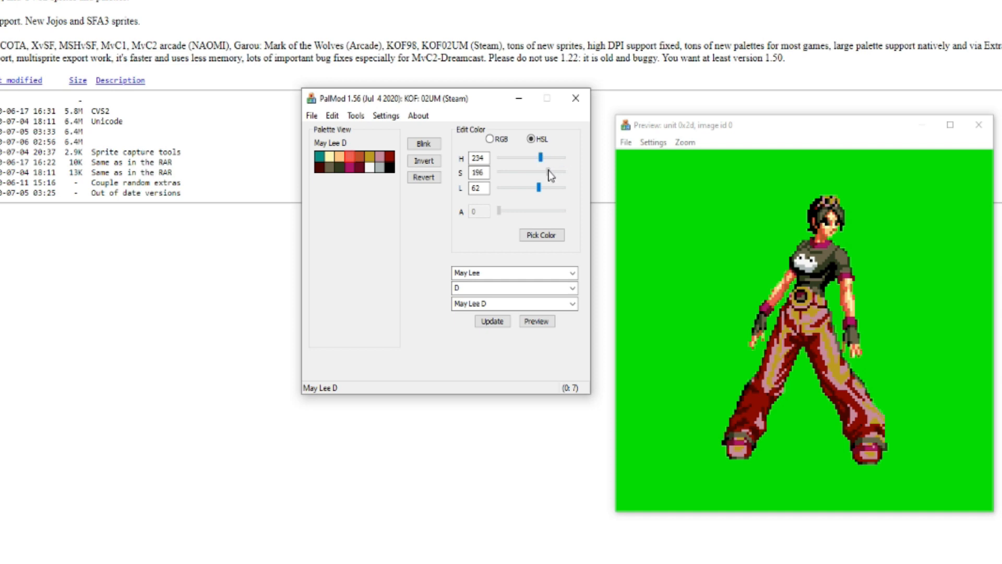
# Adjust another light shade's saturation, hue and lightness
pyautogui.click(338, 154)
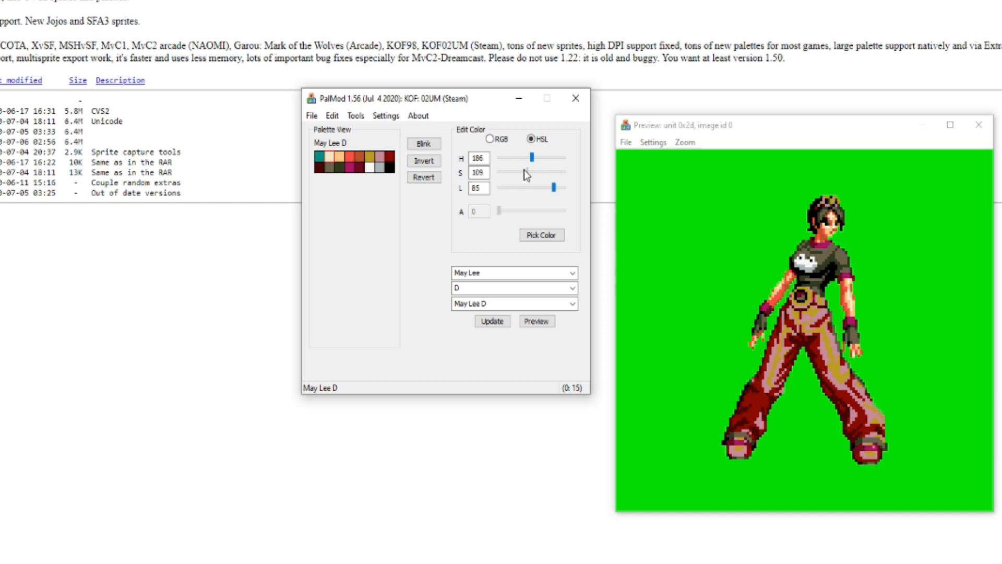
pyautogui.moveTo(543, 171); pyautogui.dragTo(534, 171)
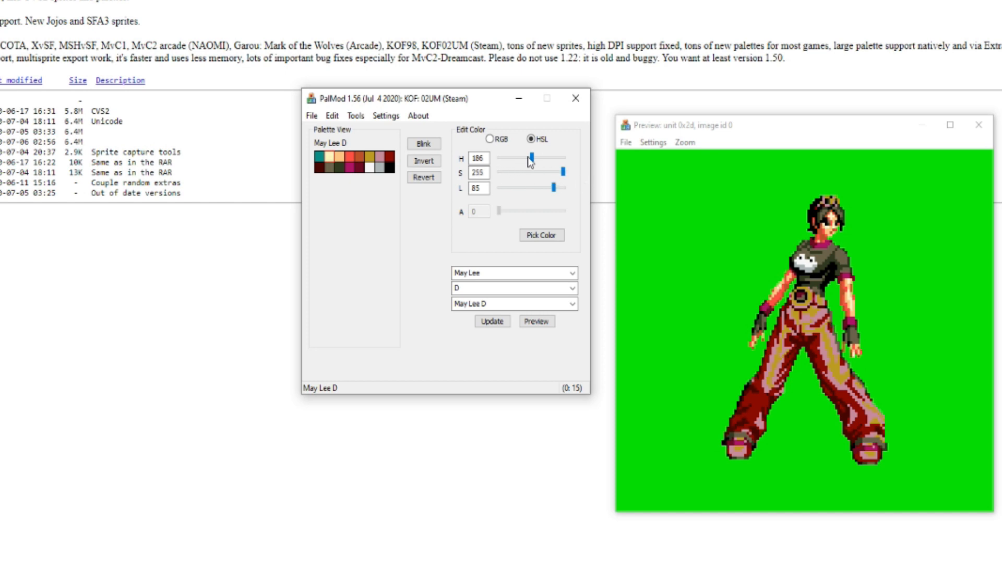
pyautogui.moveTo(529, 157); pyautogui.dragTo(563, 157)
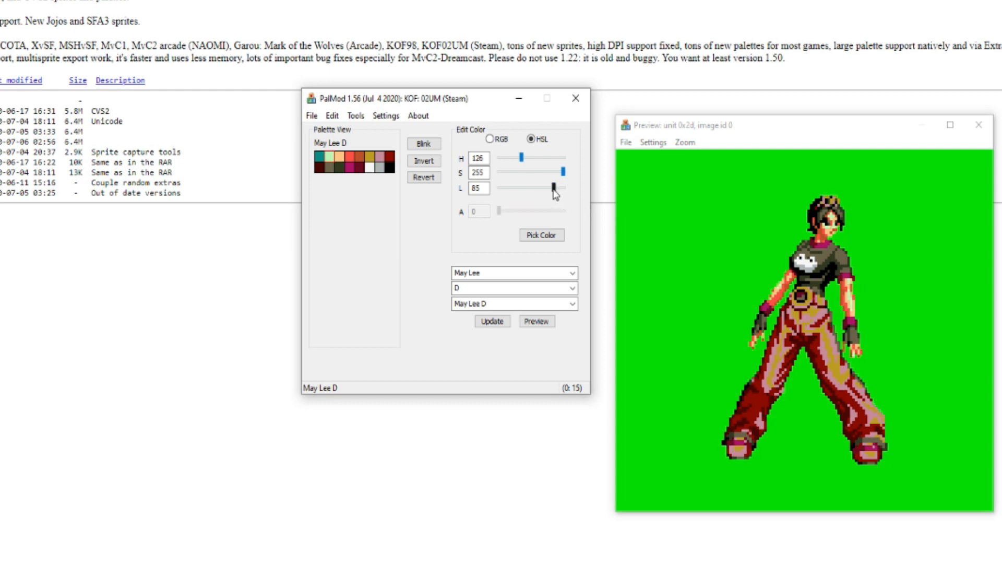
pyautogui.moveTo(555, 188); pyautogui.dragTo(563, 187)
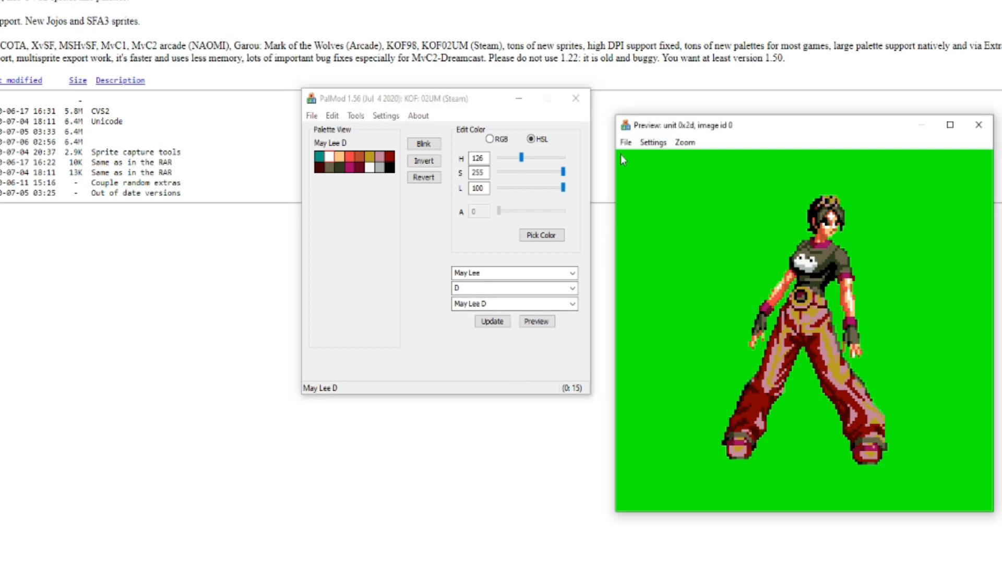
# Update the May Lee D palette and patch it into the game file
pyautogui.click(492, 321)
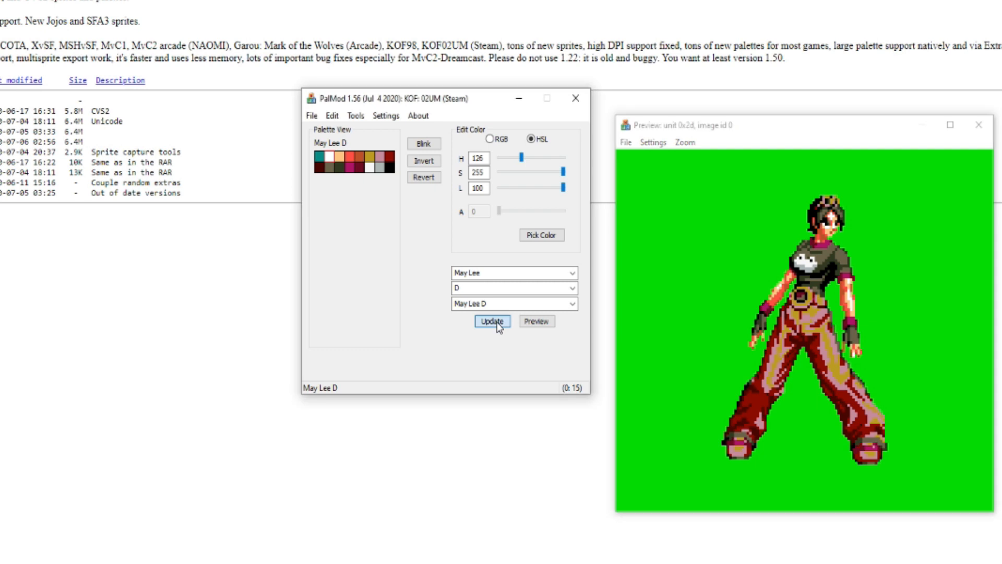
pyautogui.click(492, 321)
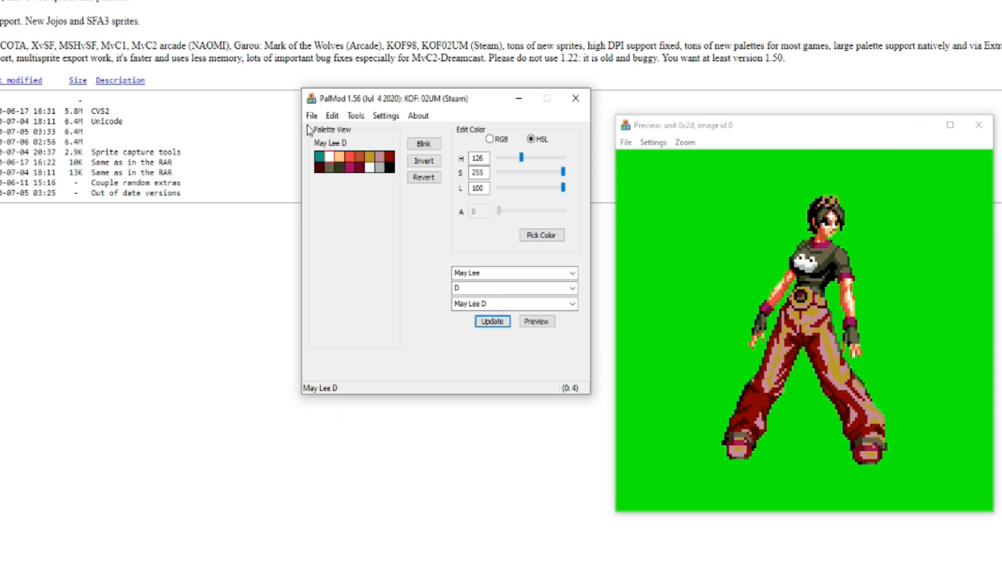
pyautogui.click(312, 116)
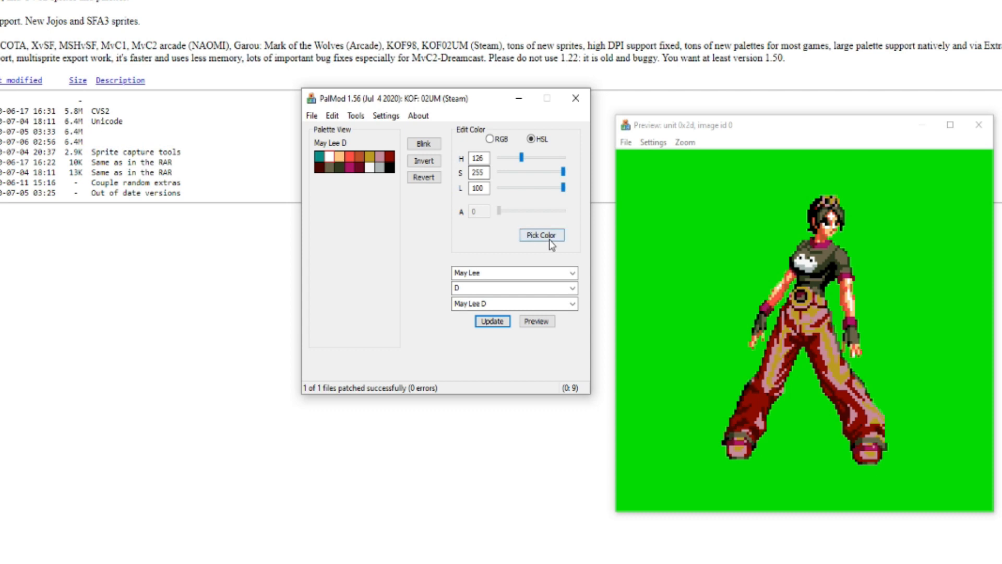
pyautogui.moveTo(541, 235)
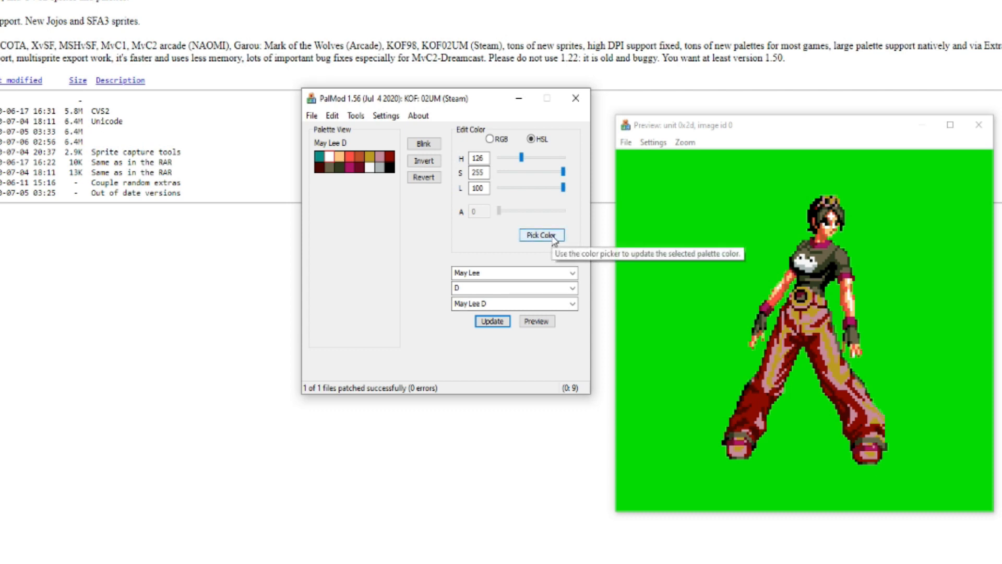